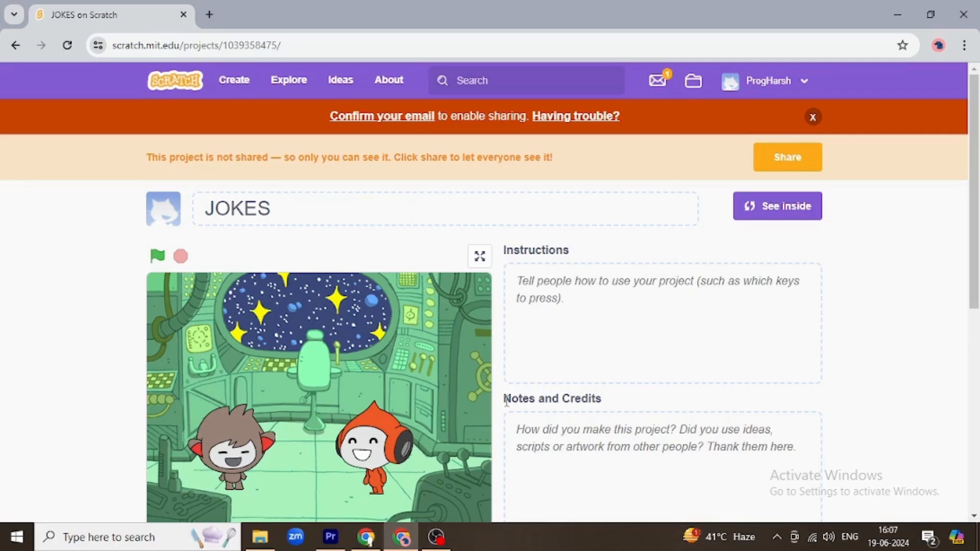
Create a new project titled ChangeBackground and delete the default cat sprite
left_click(234, 81)
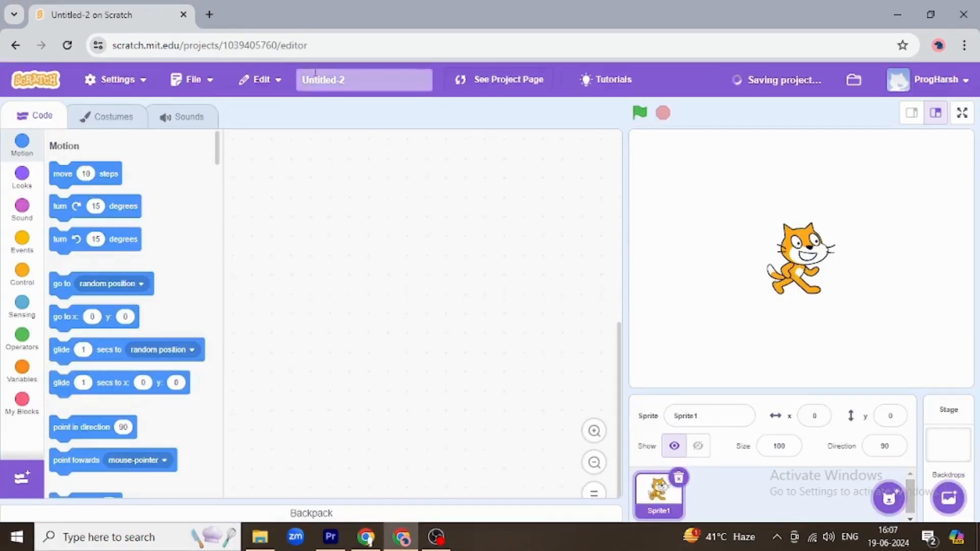
left_click(364, 80)
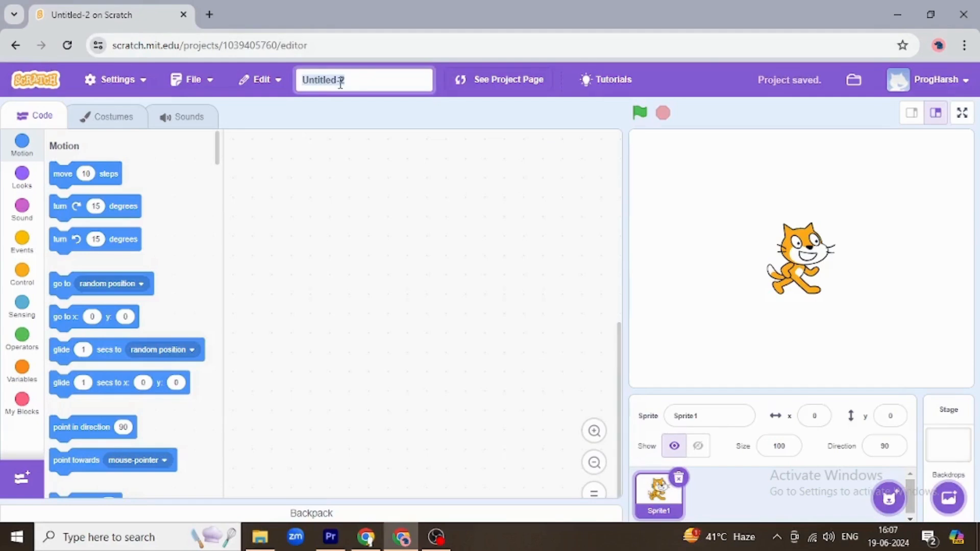
type("CHangeBAck")
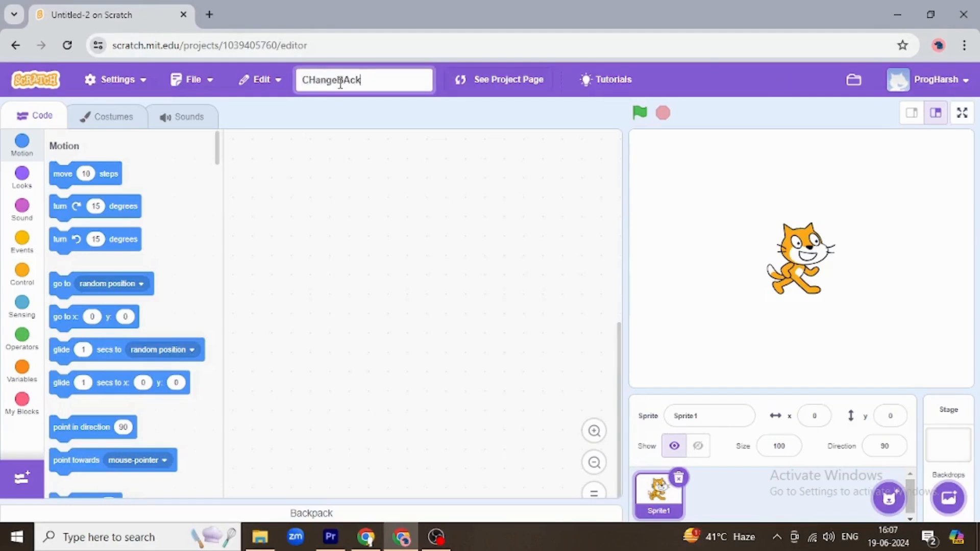
type("round")
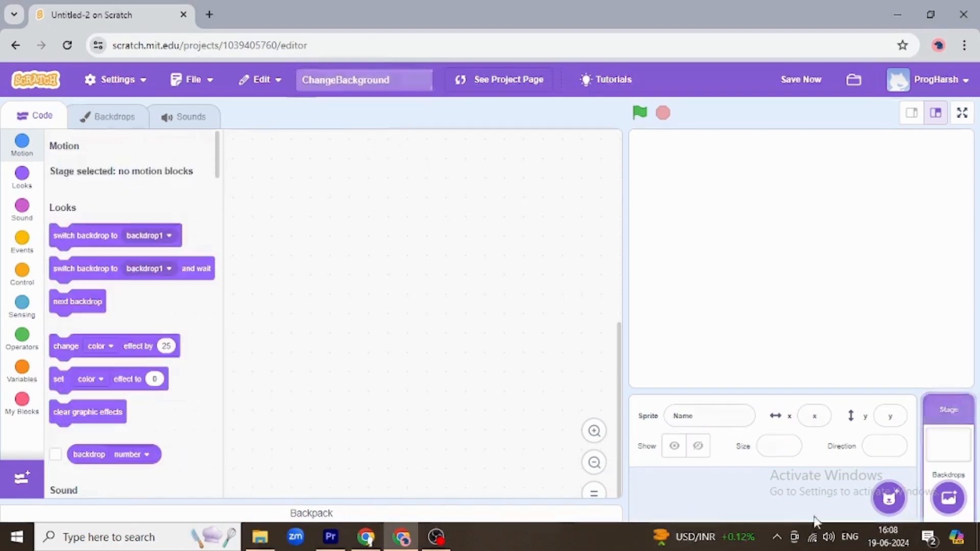
Add the Abby sprite from the Choose a Sprite library
left_click(889, 498)
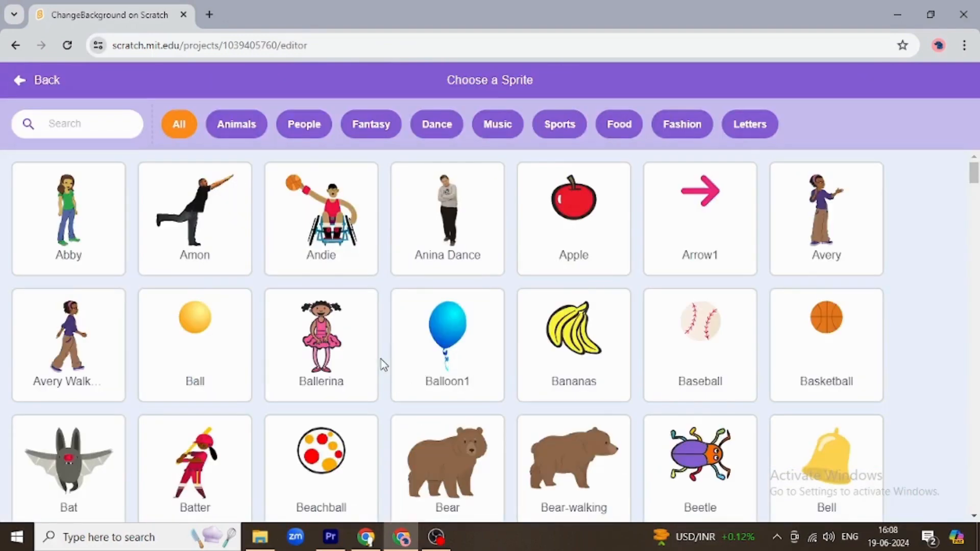
left_click(68, 218)
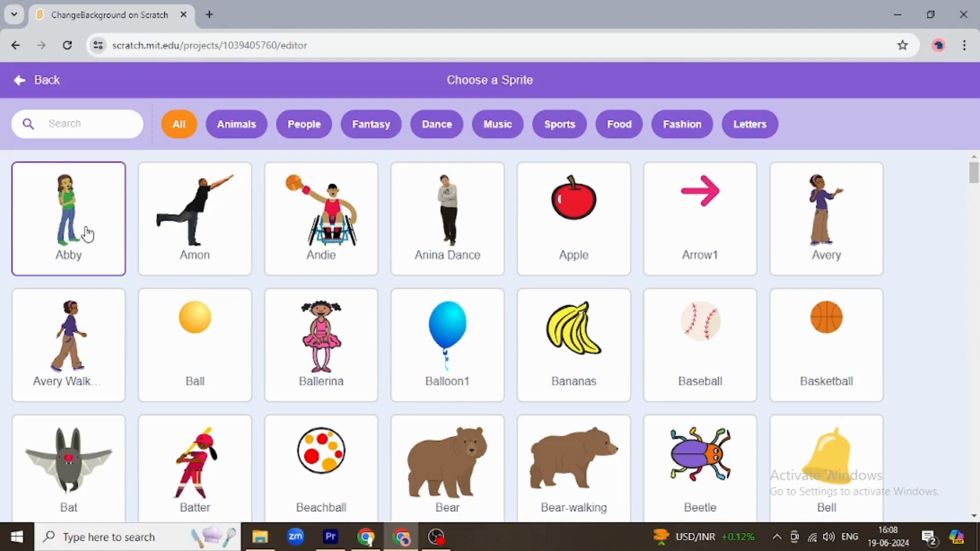
left_click(68, 219)
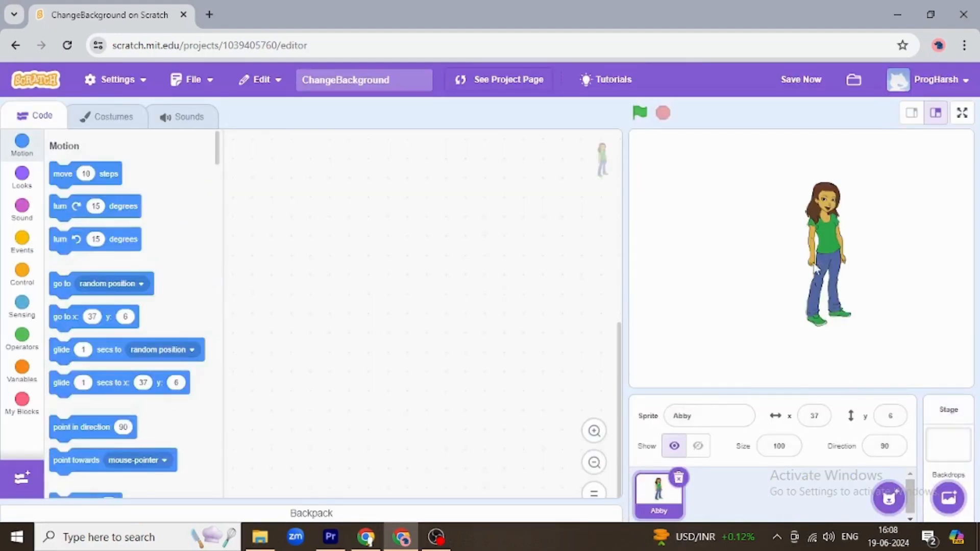
Add Avery from the sprite library and place her on the stage's right side
left_click(888, 498)
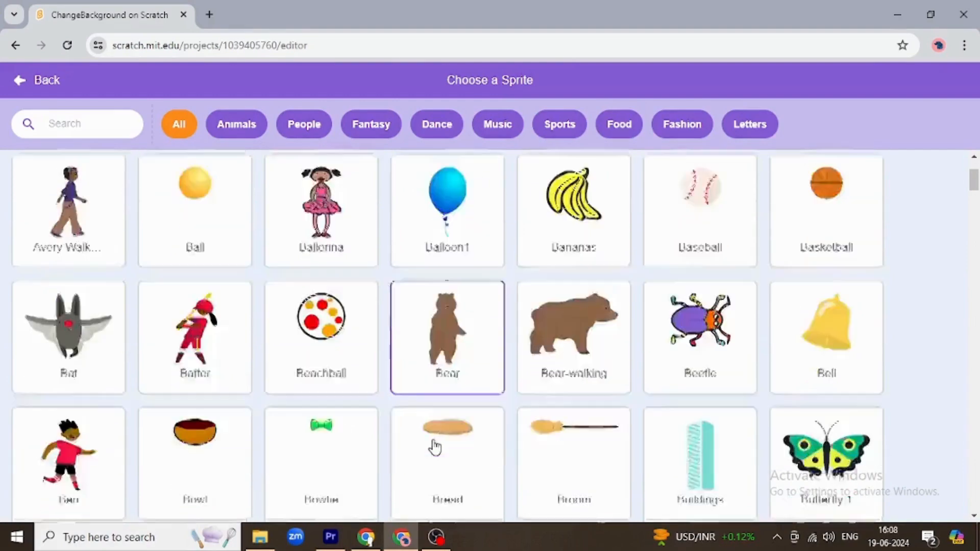
scroll("down", 3)
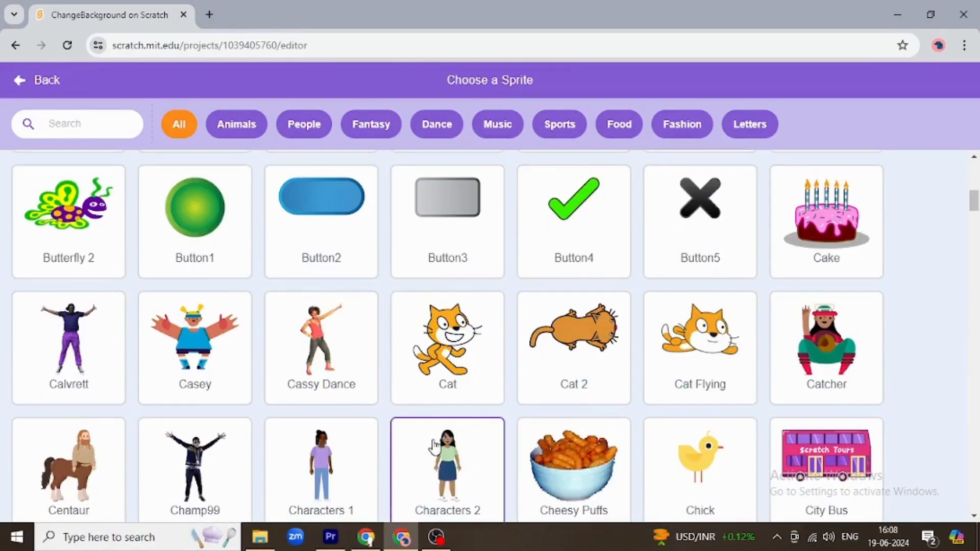
scroll("down", 3)
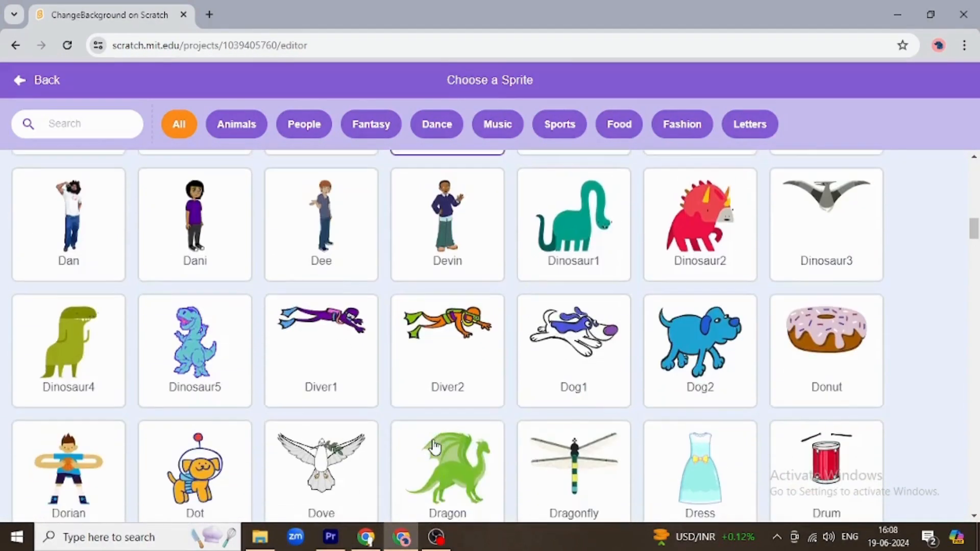
scroll("down", 3)
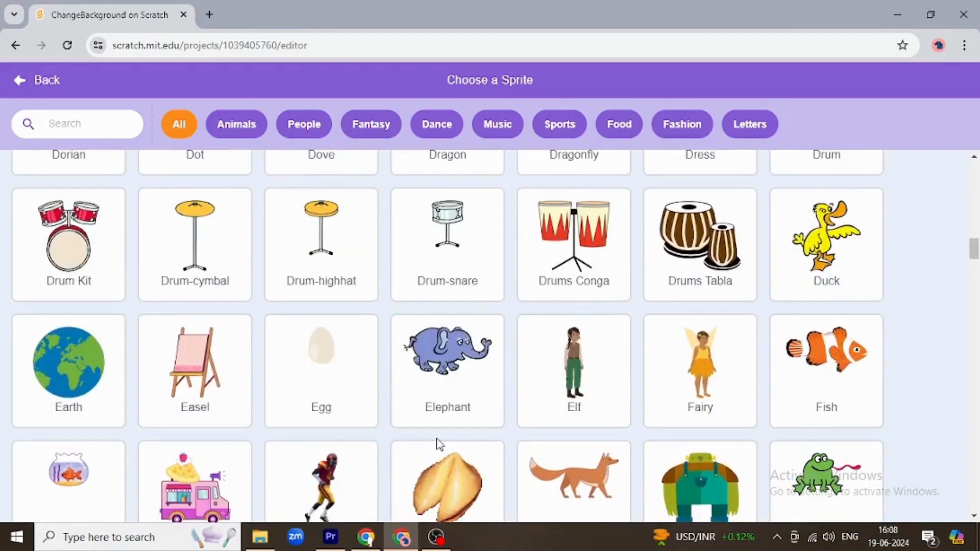
scroll("down", 3)
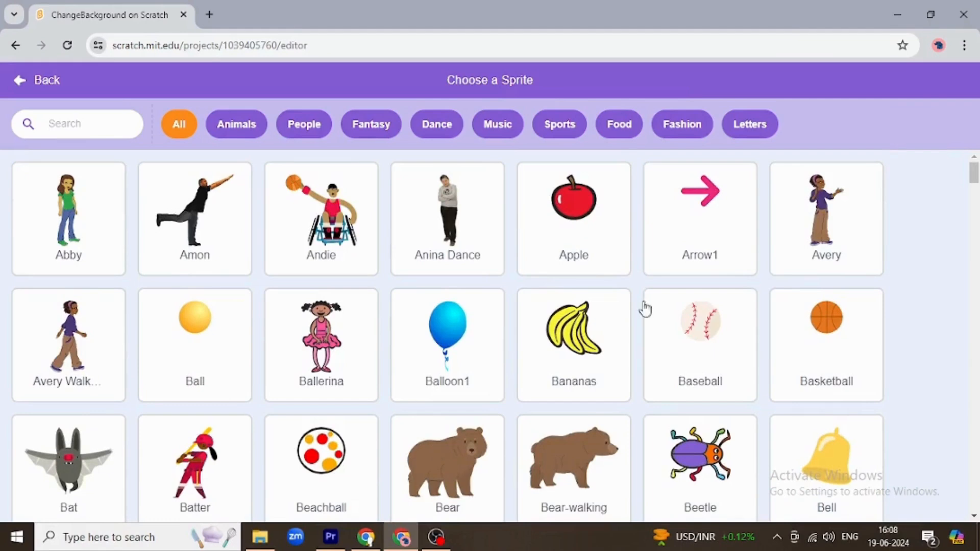
left_click(826, 212)
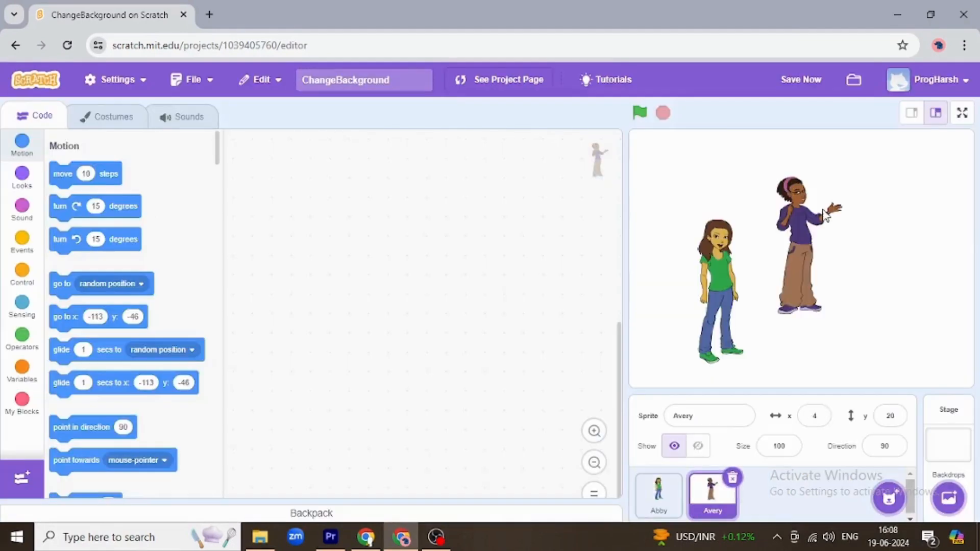
left_click(698, 446)
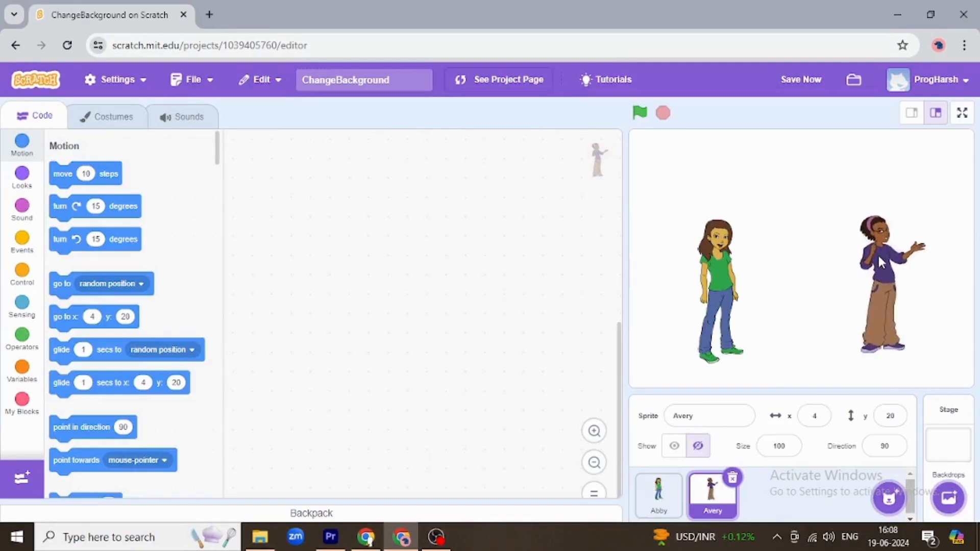
left_click(674, 446)
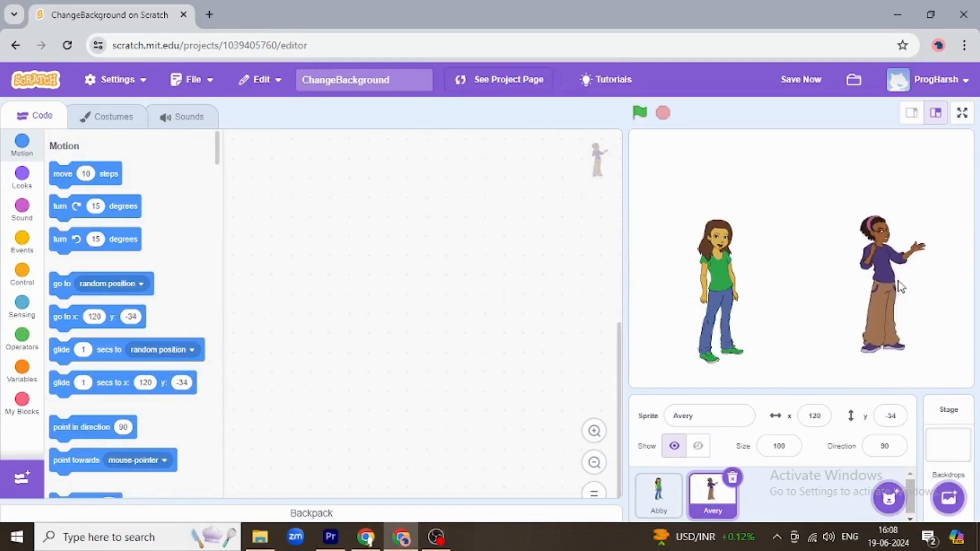
mouse_move(864, 295)
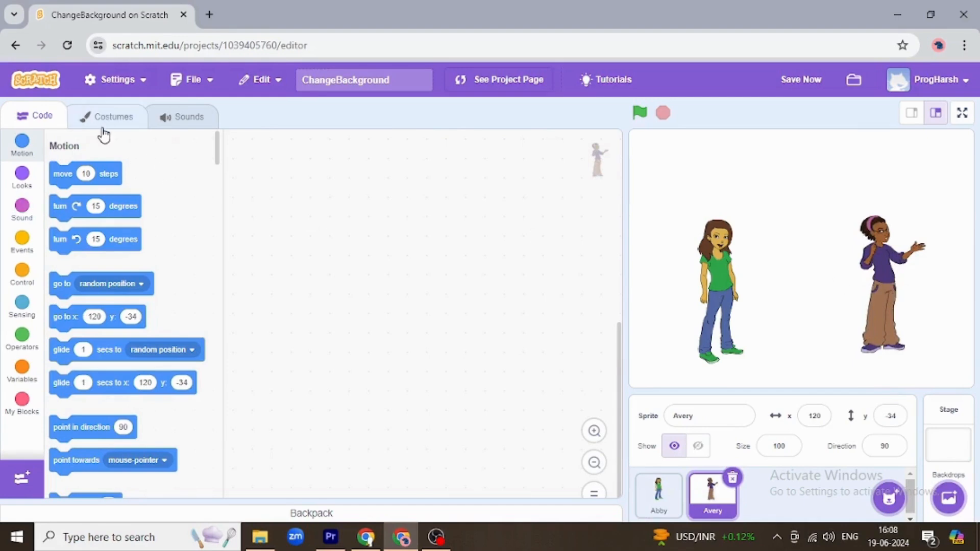
Flip Avery's costume horizontally in the Costumes tab so she faces left
left_click(107, 117)
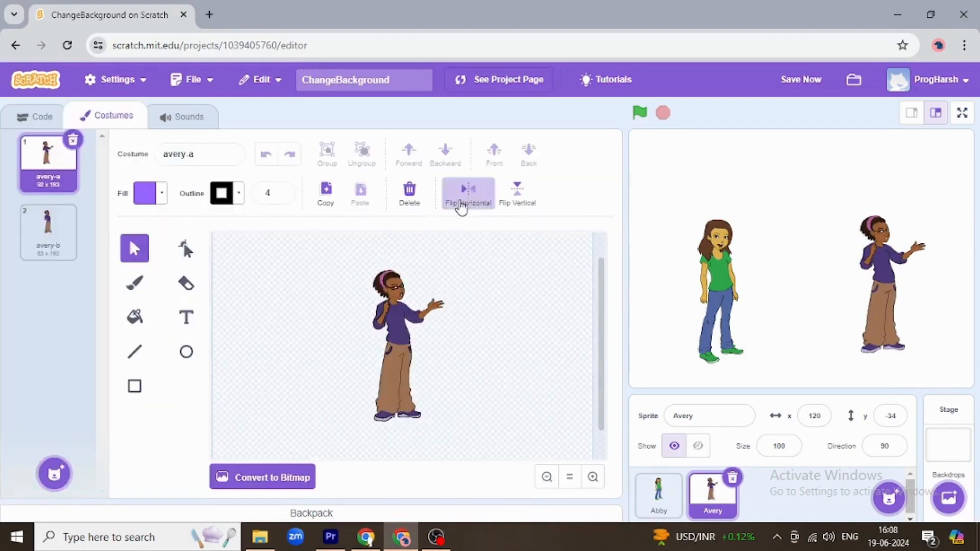
left_click(468, 193)
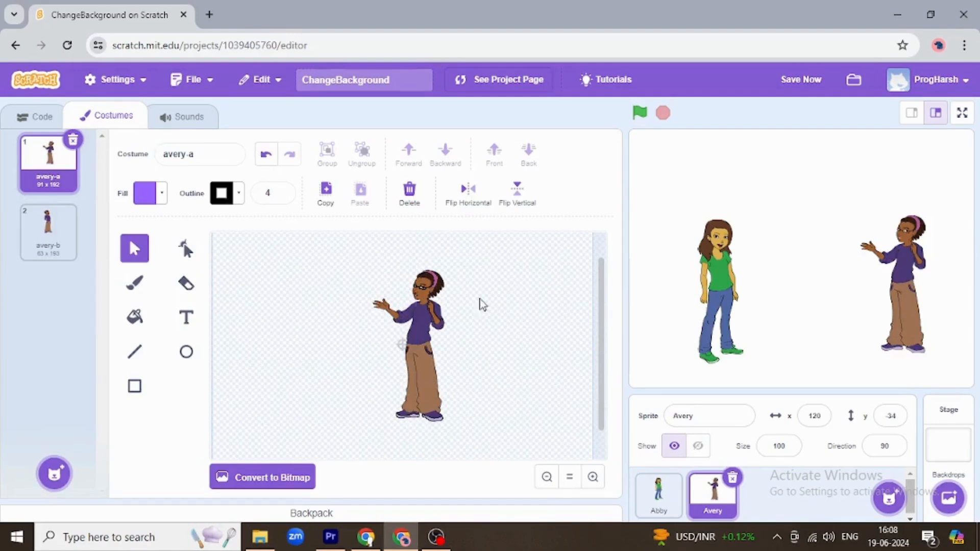
mouse_move(465, 331)
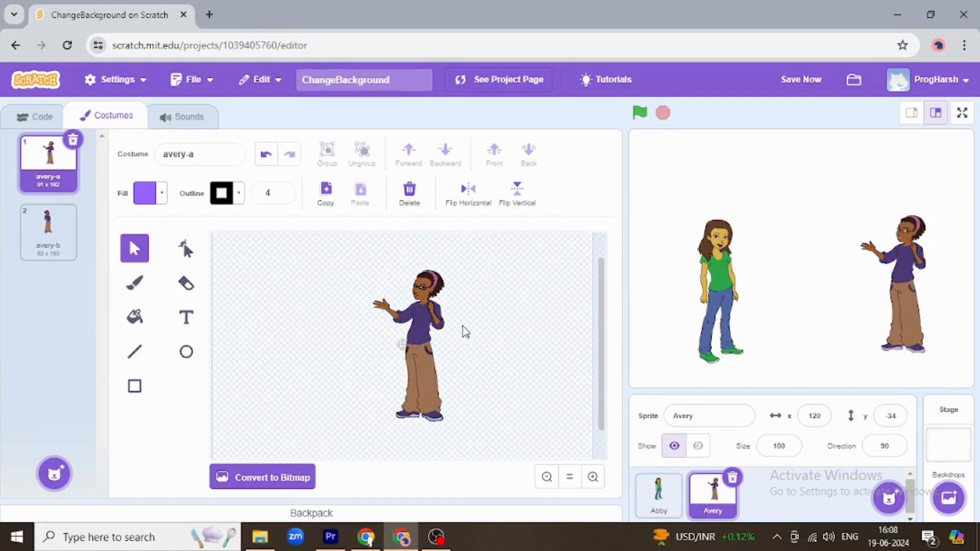
mouse_move(136, 139)
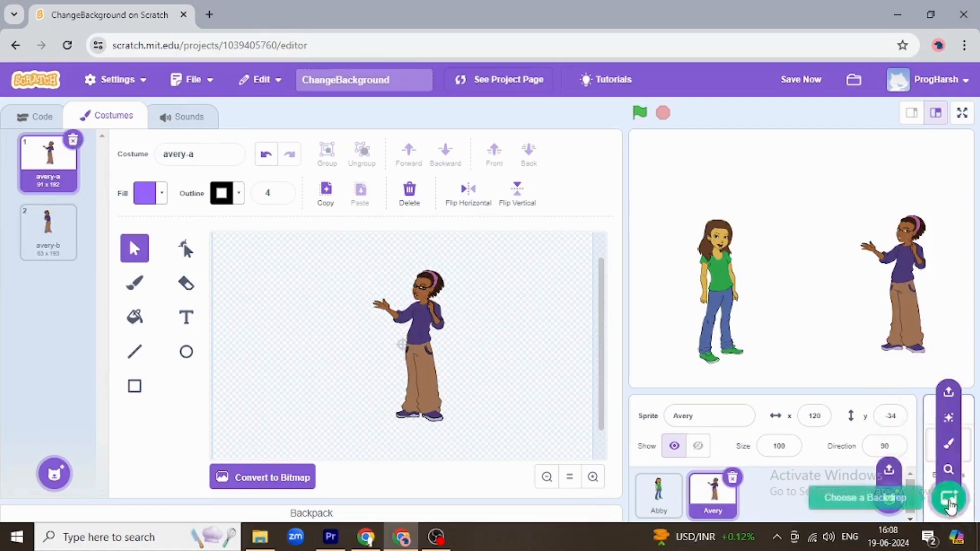
Browse the backdrop library and add the Witch House backdrop to the stage
left_click(950, 498)
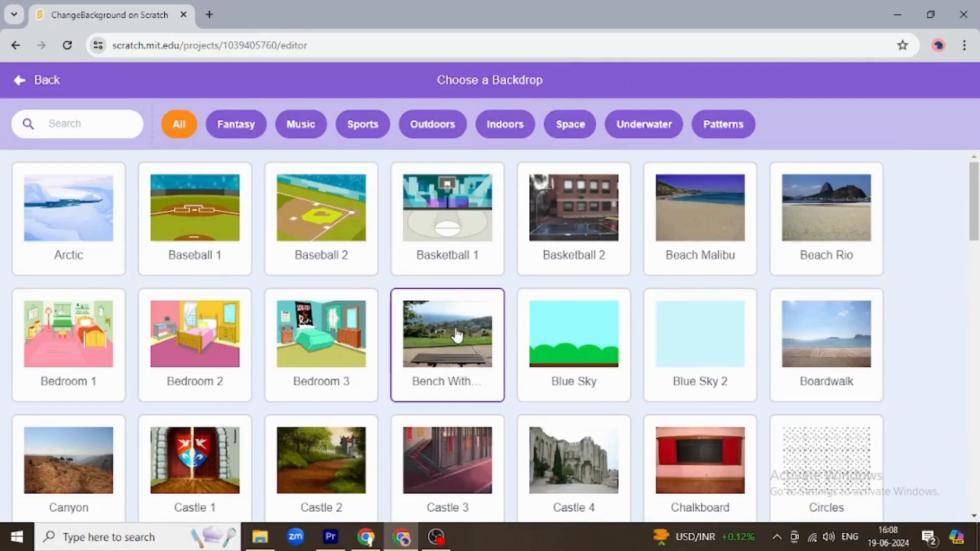
scroll("down", 3)
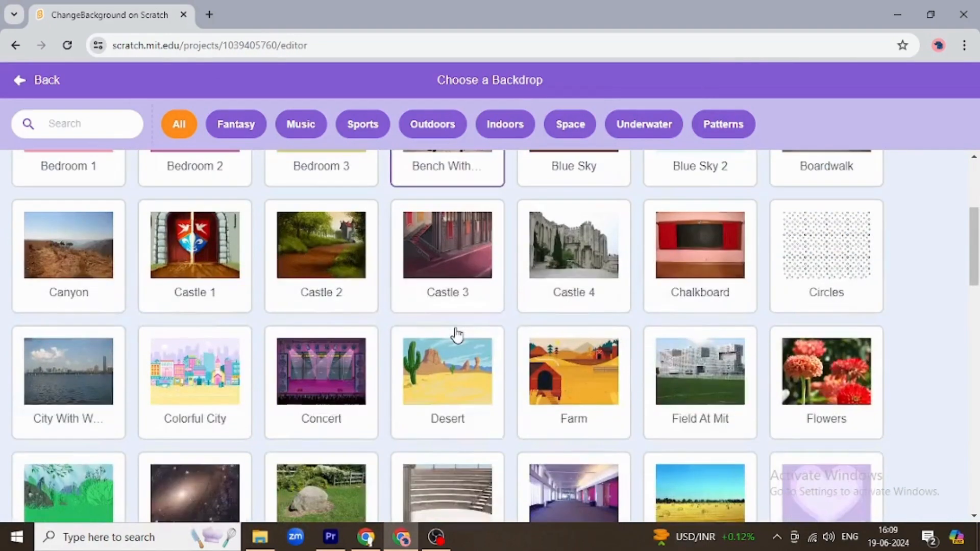
left_click(447, 370)
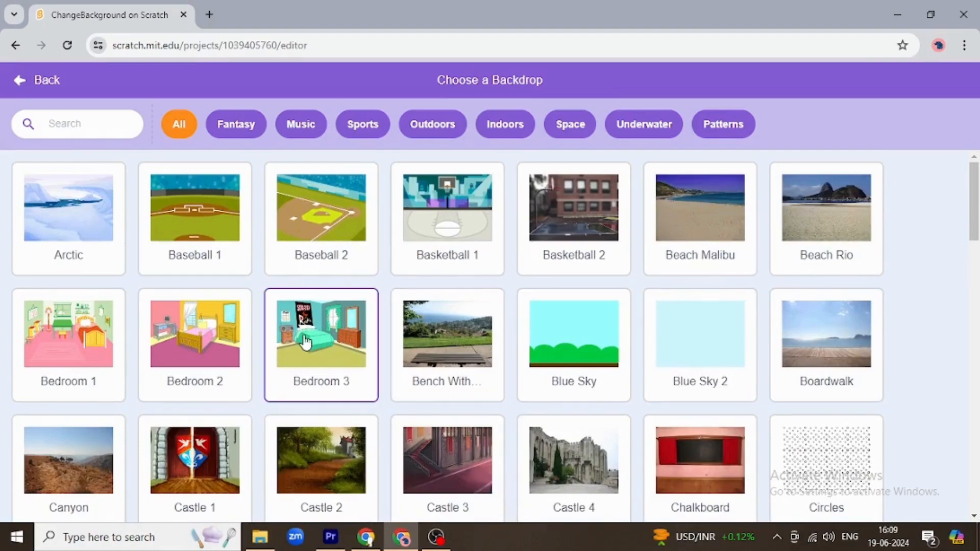
scroll("down", 3)
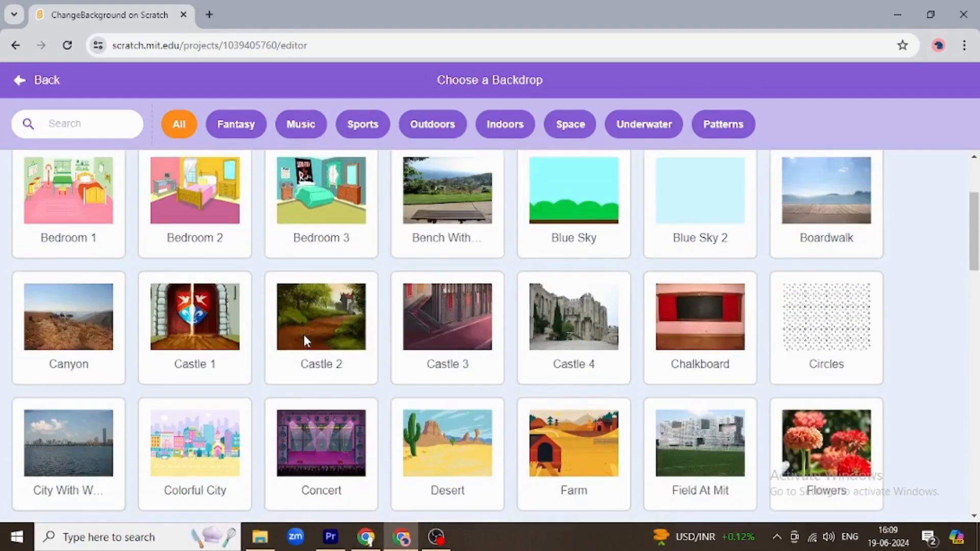
scroll("down", 3)
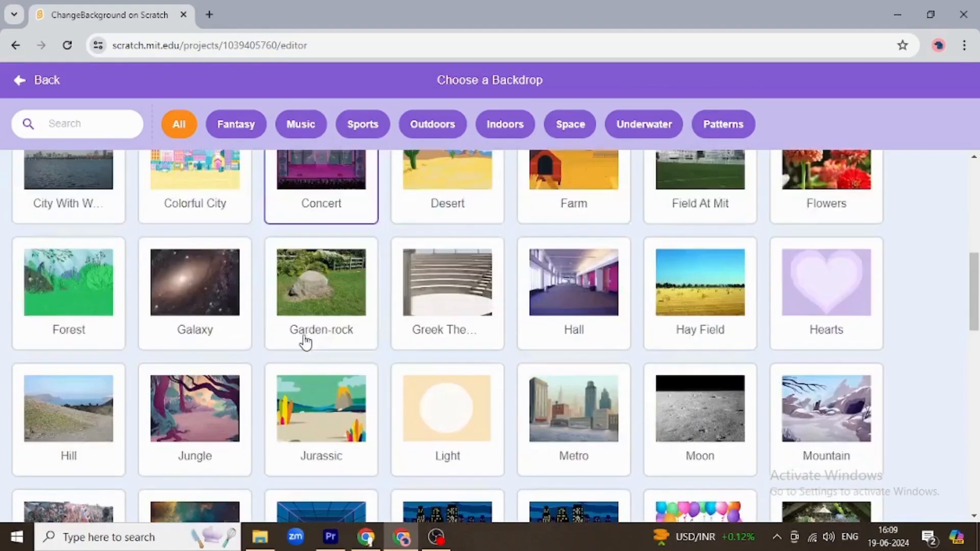
scroll("down", 3)
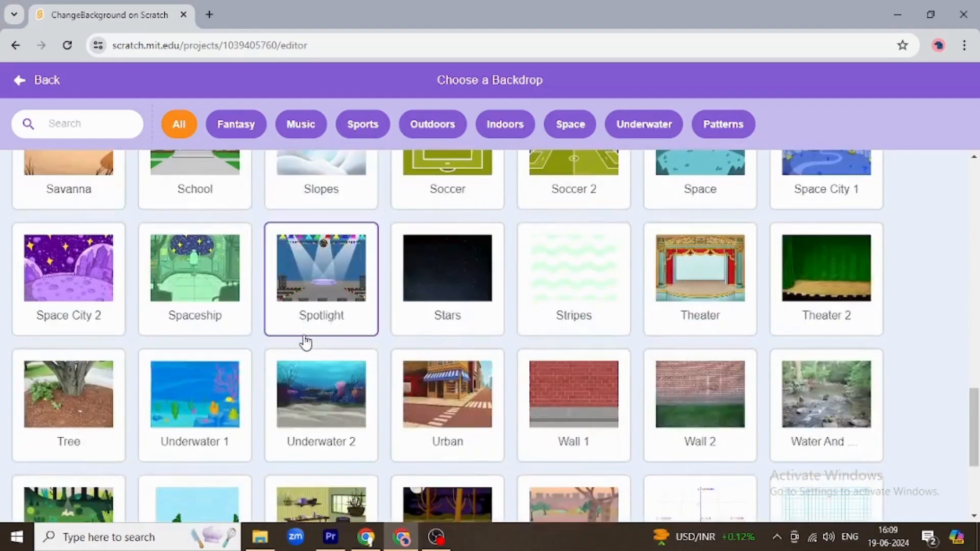
scroll("down", 3)
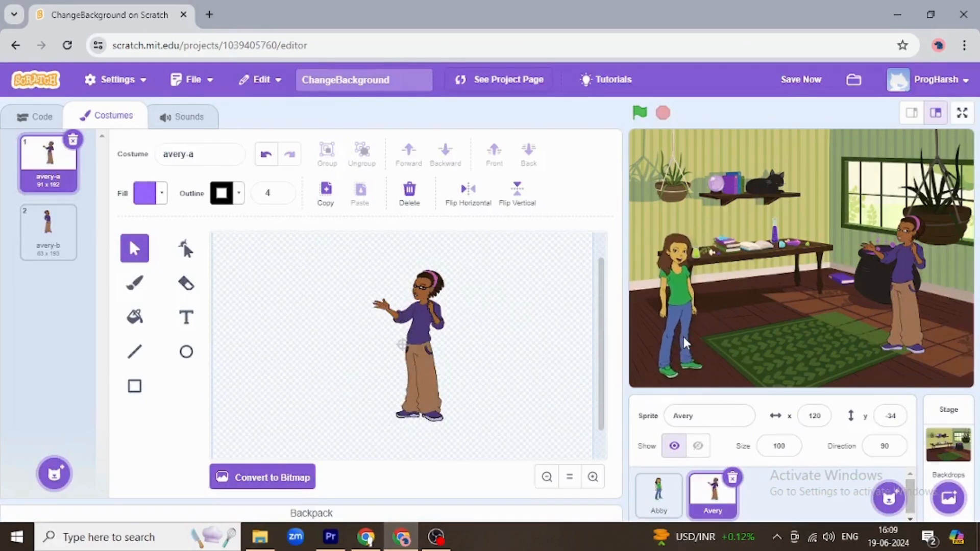
Move Avery toward the stage centre beside Abby and open Avery's Code tab
left_click(658, 494)
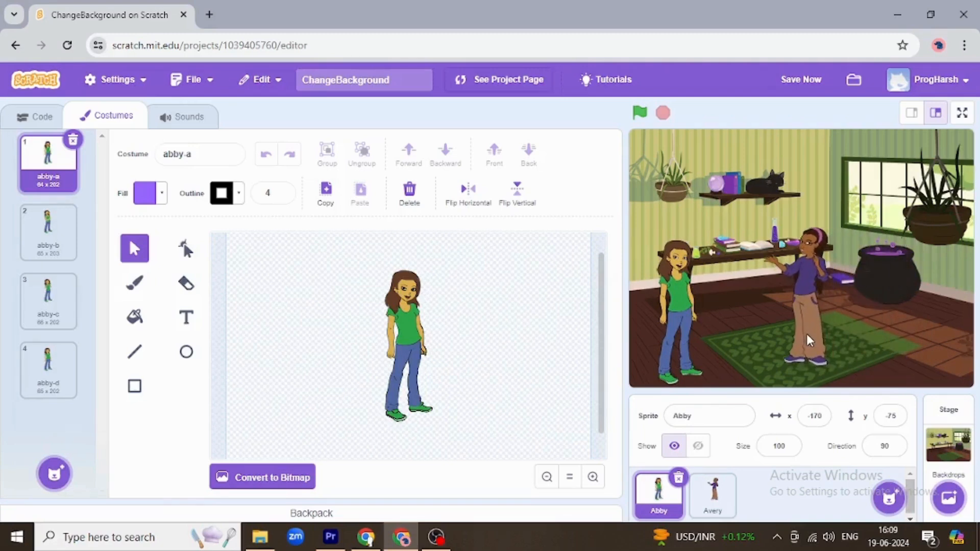
left_click(713, 493)
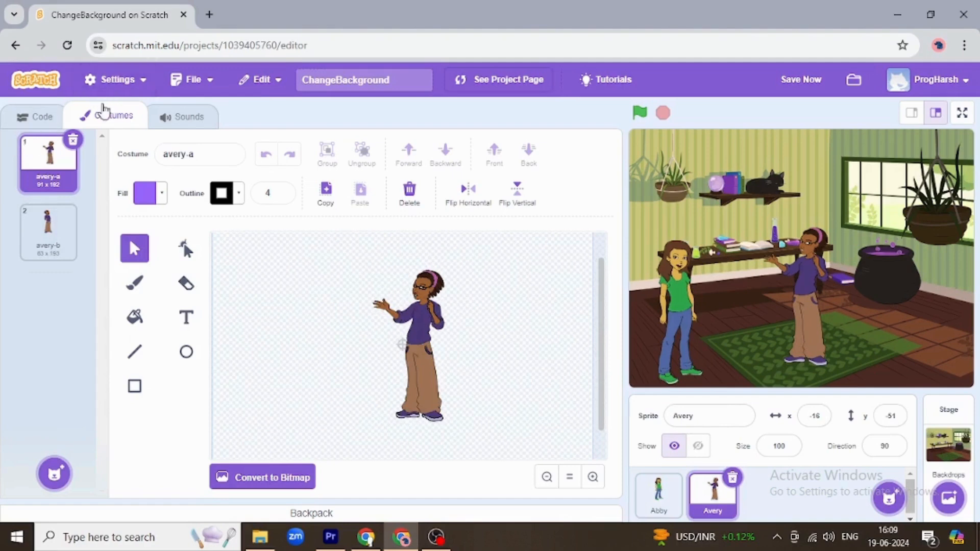
left_click(35, 117)
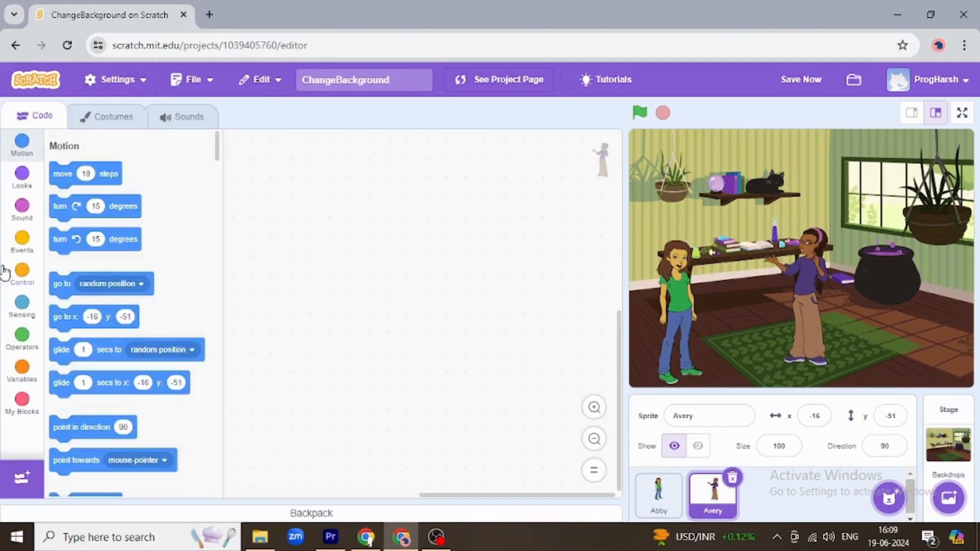
Add 'when green flag clicked' hat blocks to both Avery's and Abby's scripts
left_click(22, 243)
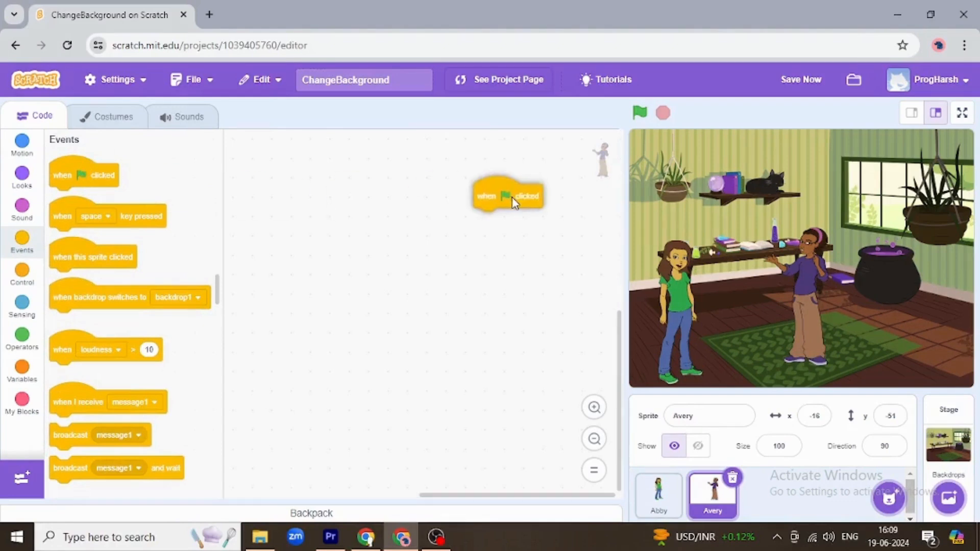
left_click_drag(508, 195, 384, 206)
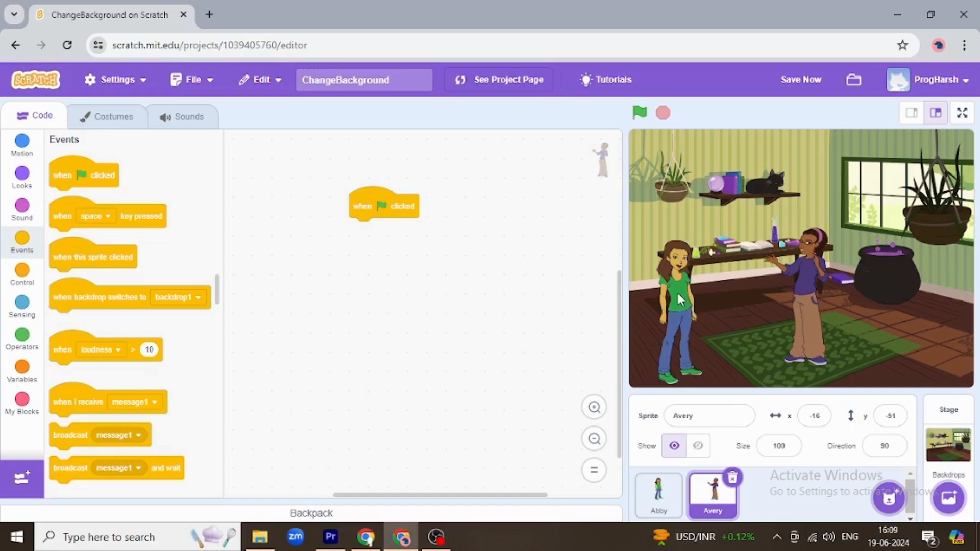
left_click(659, 493)
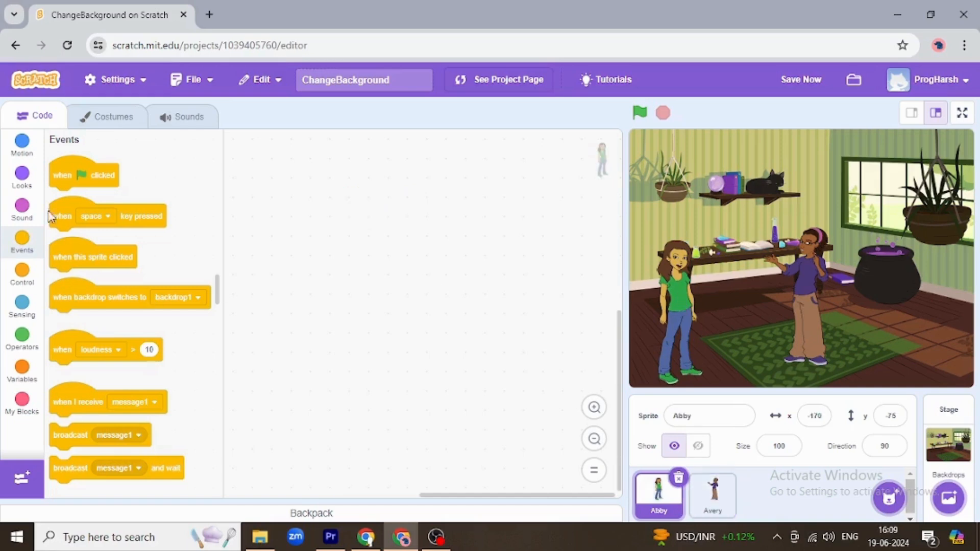
left_click_drag(84, 174, 385, 217)
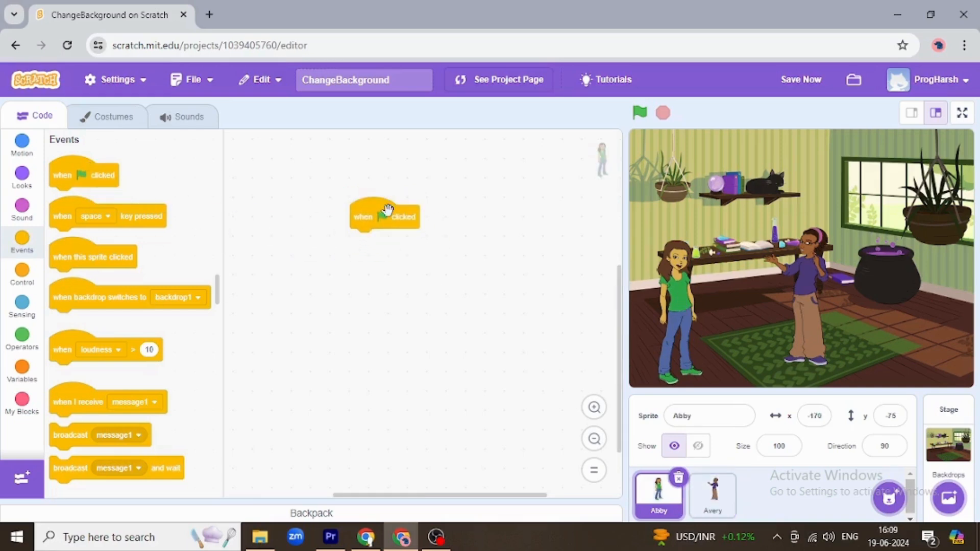
mouse_move(62, 190)
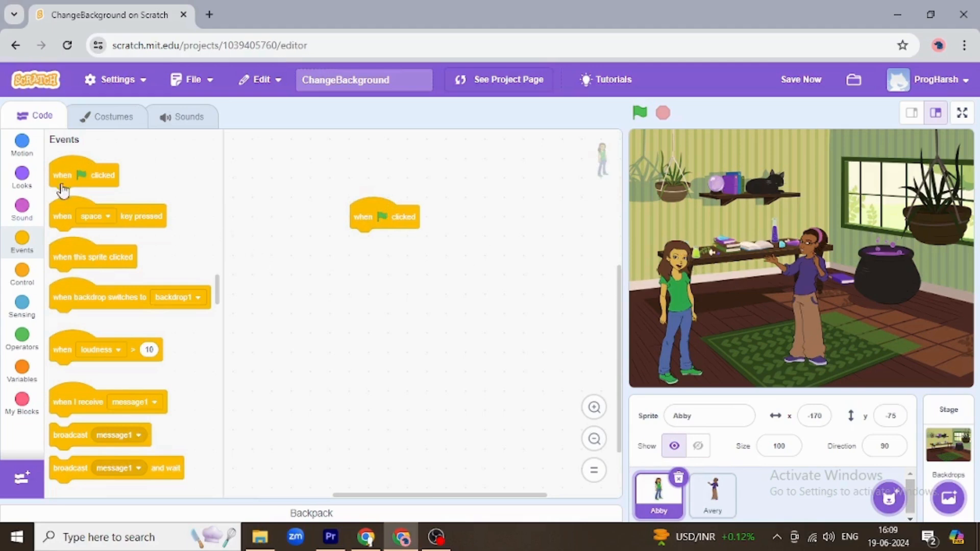
Attach 'say Hello! for 2 seconds' to Abby's script and test it with the green flag
left_click(22, 145)
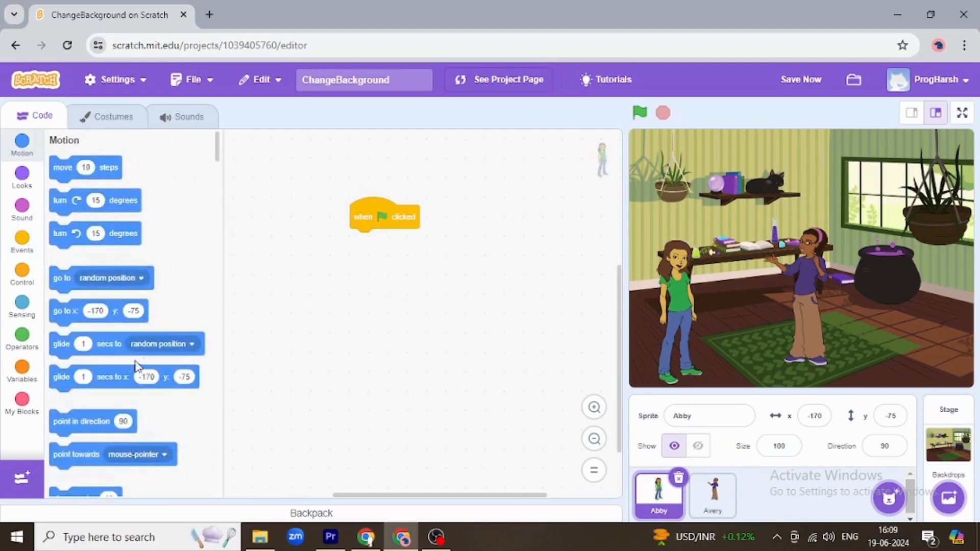
scroll("down", 3)
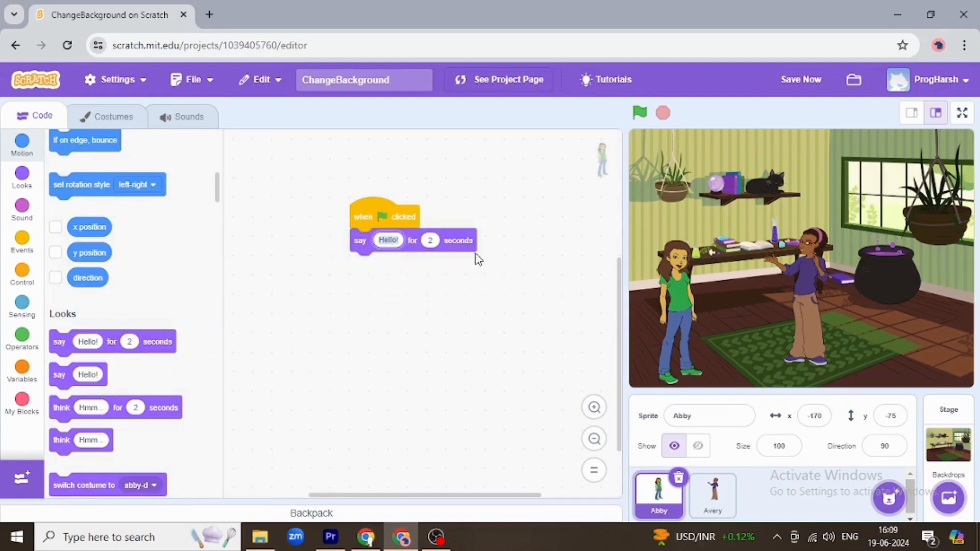
mouse_move(441, 262)
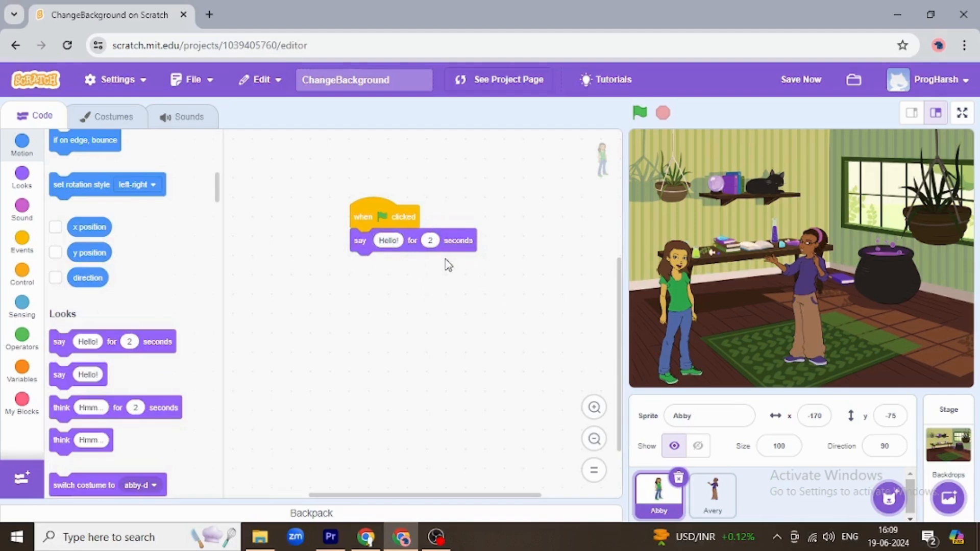
left_click(712, 493)
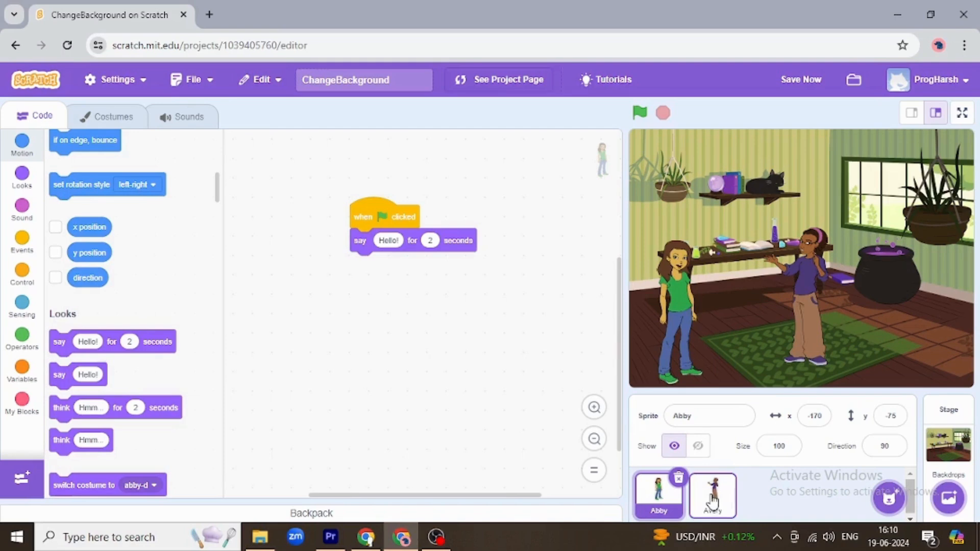
left_click(639, 113)
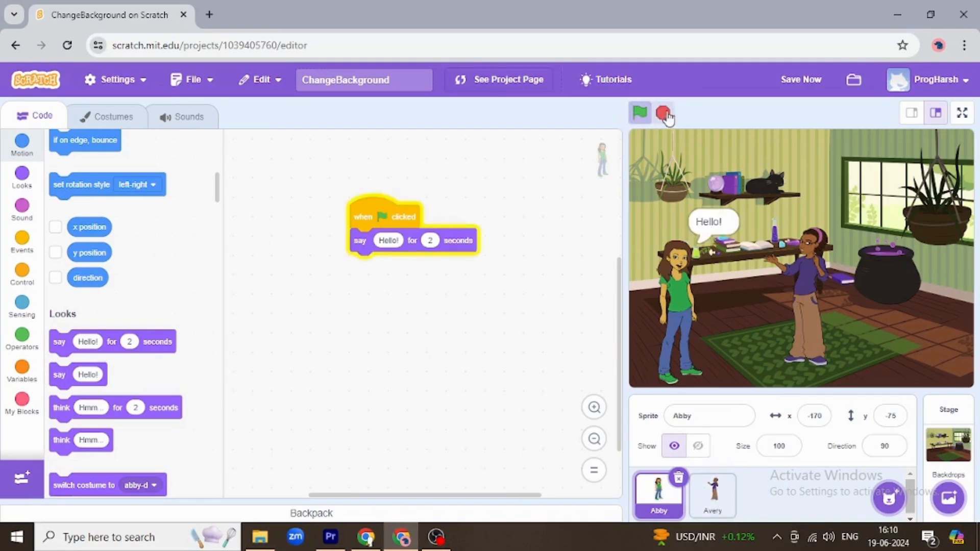
left_click(663, 113)
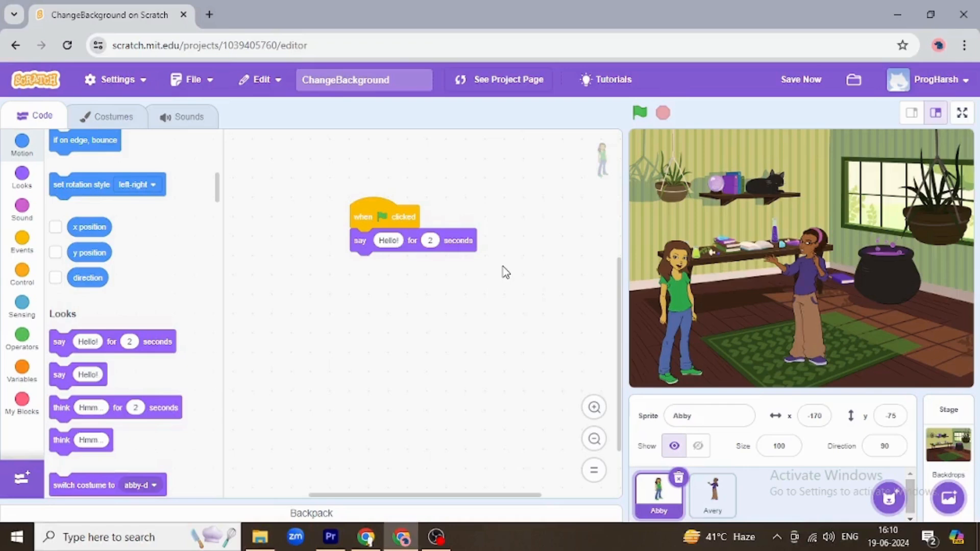
Give Avery's script 'wait 2 seconds' then 'say Hello! for 2 seconds', and run it
left_click(711, 494)
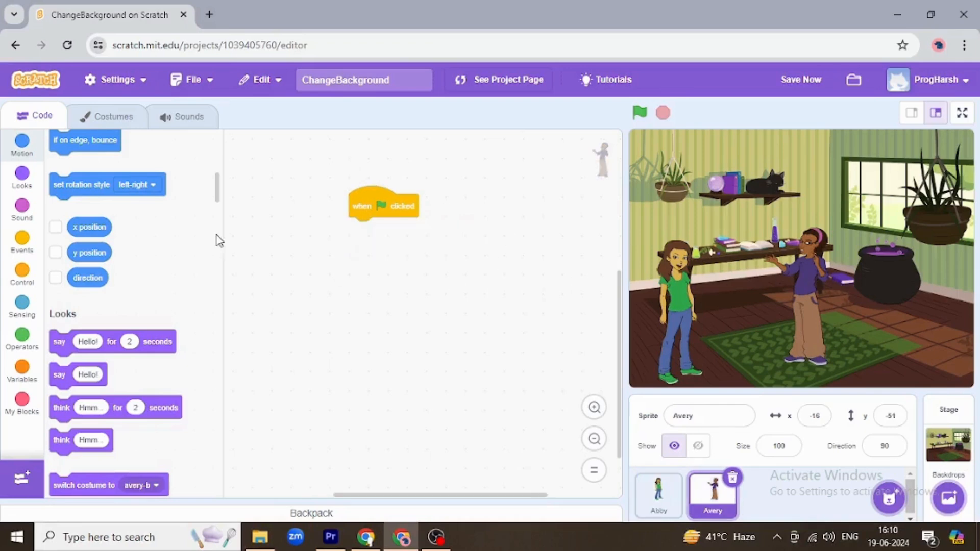
mouse_move(11, 235)
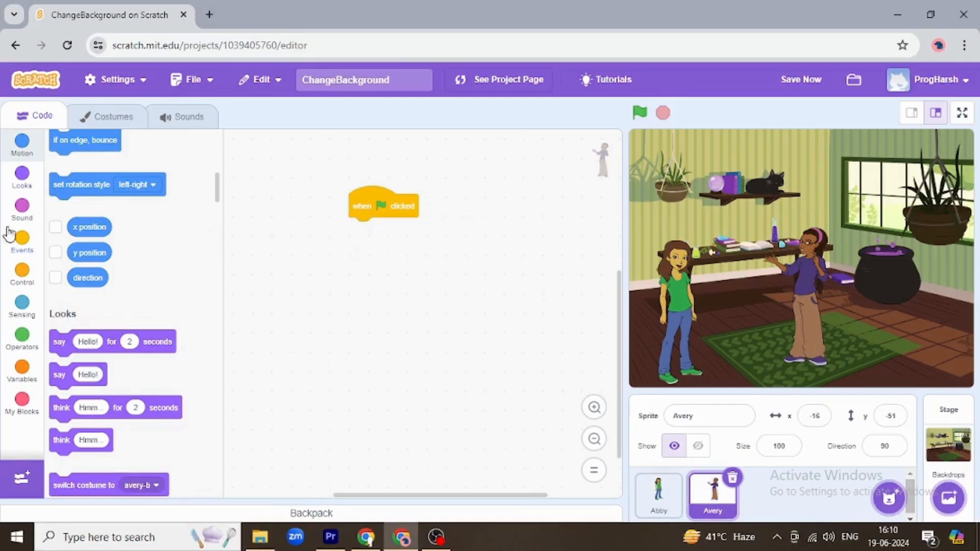
left_click(21, 242)
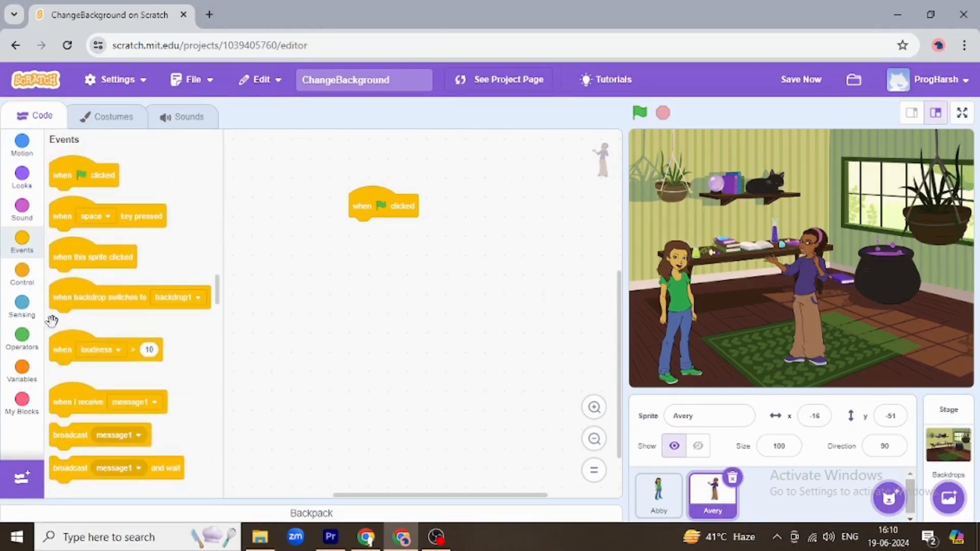
left_click(21, 273)
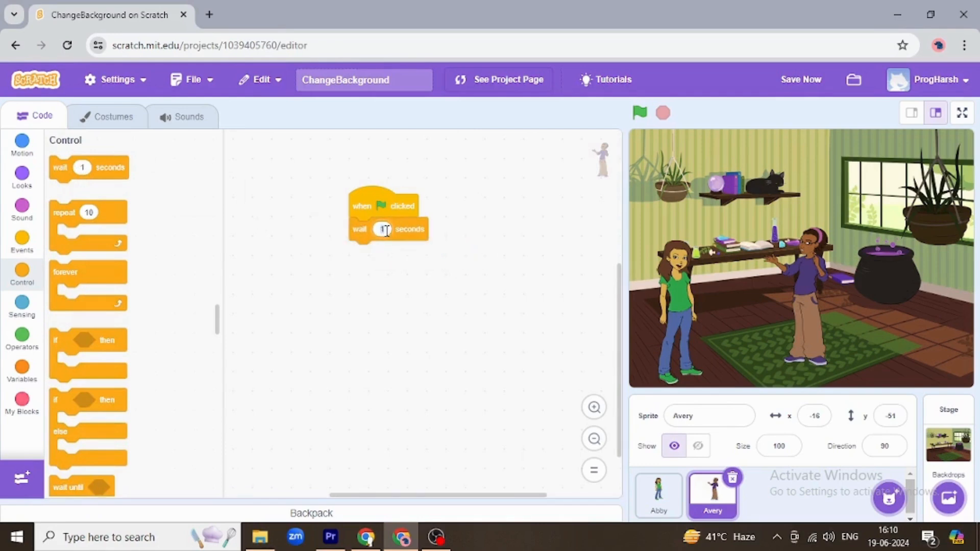
type("2")
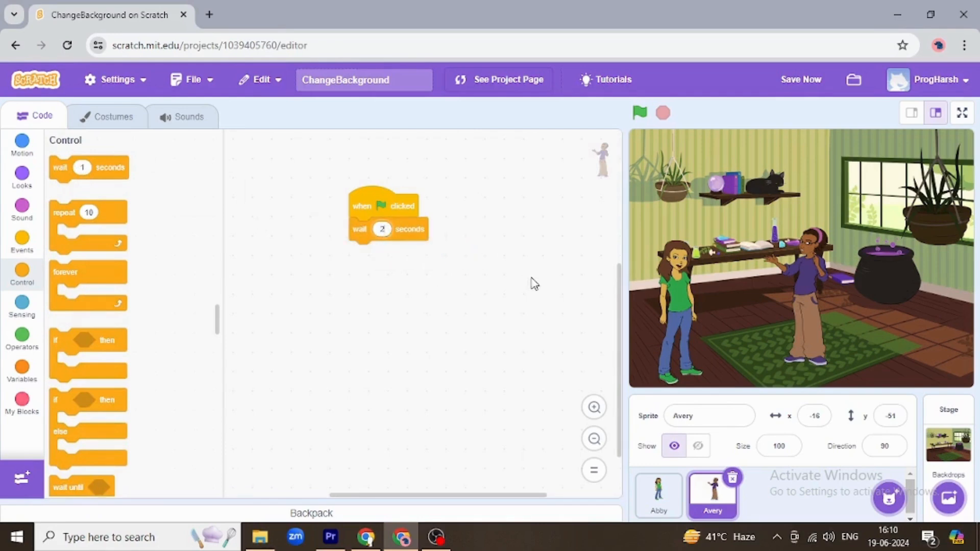
mouse_move(9, 256)
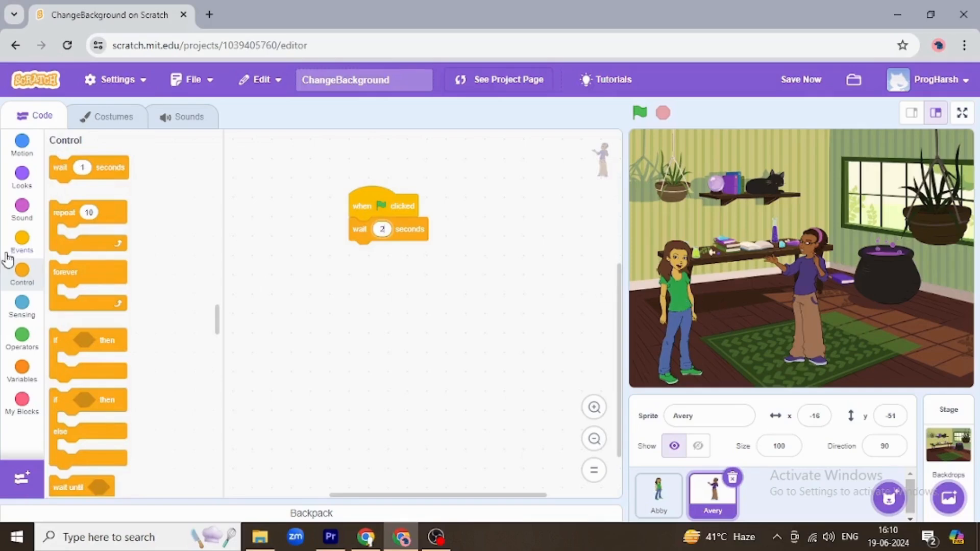
left_click(22, 178)
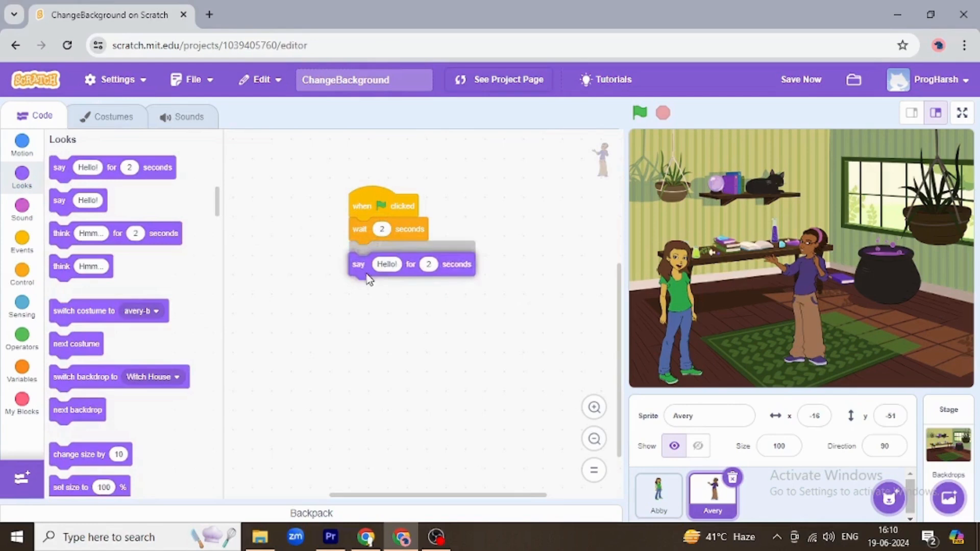
left_click_drag(359, 264, 359, 253)
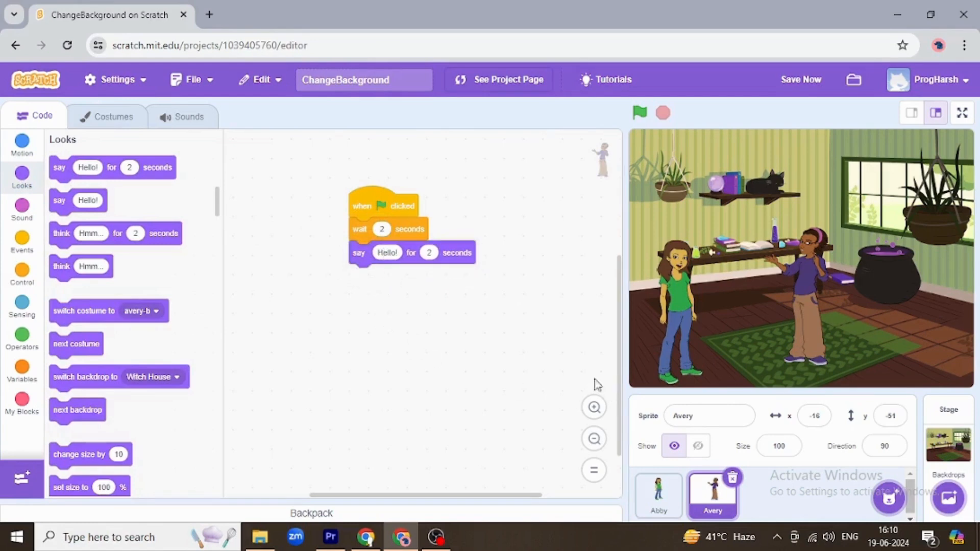
left_click(640, 112)
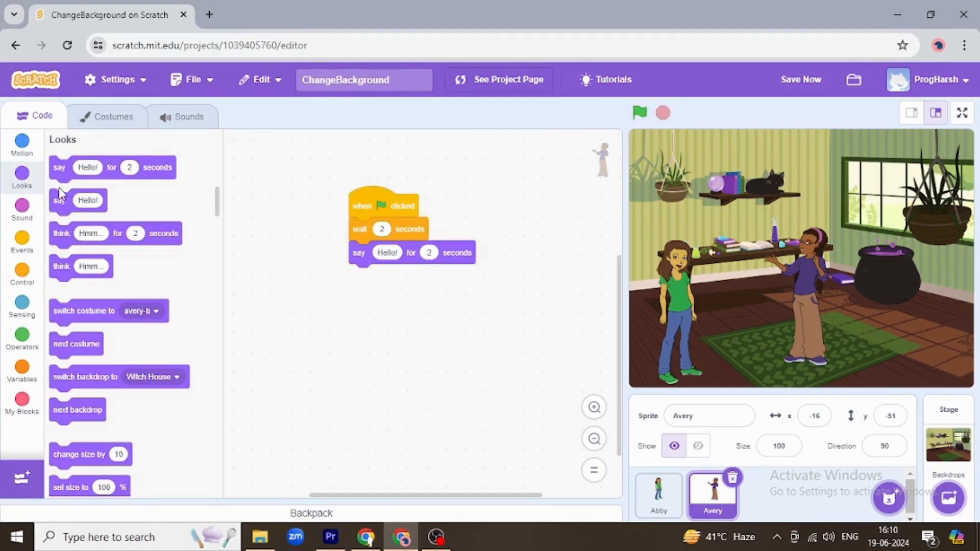
mouse_move(34, 250)
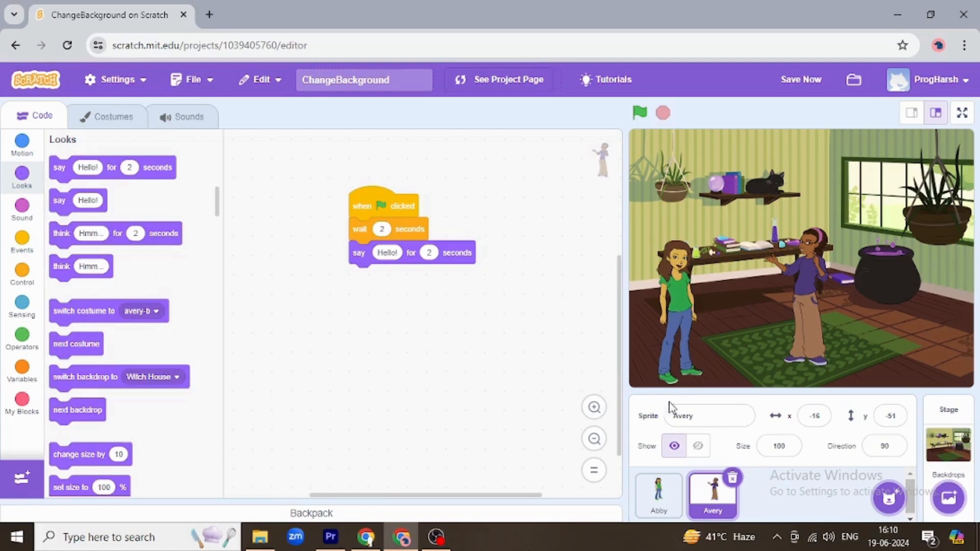
Add 'wait 2 seconds' and 'say Lets go to concert for 2 seconds' after Abby's Hello
left_click(658, 494)
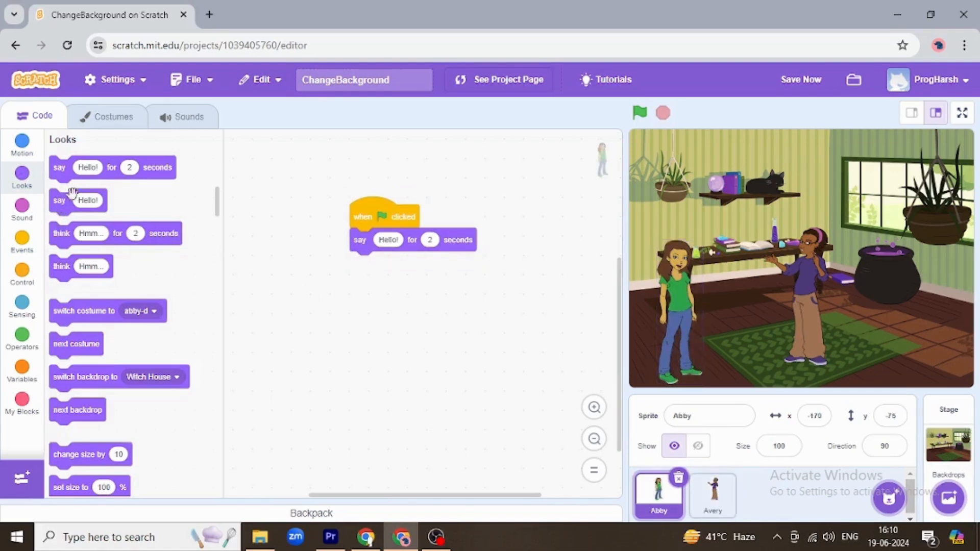
left_click(22, 275)
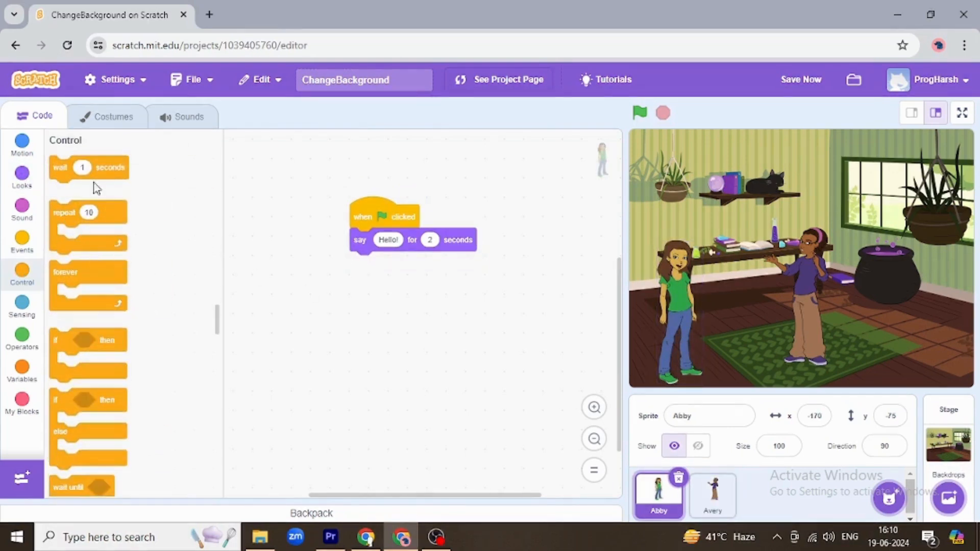
left_click_drag(88, 167, 385, 263)
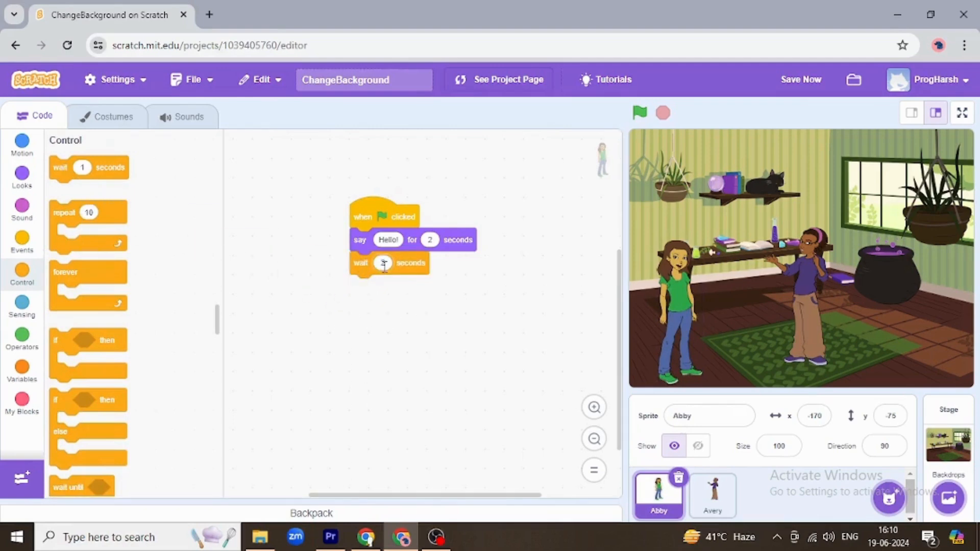
type("2")
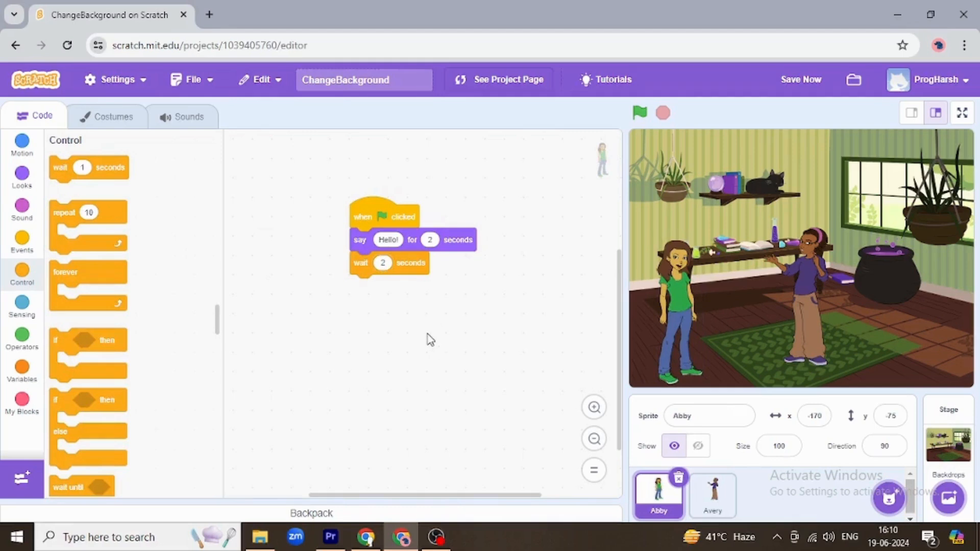
left_click(22, 177)
type("Lets go to")
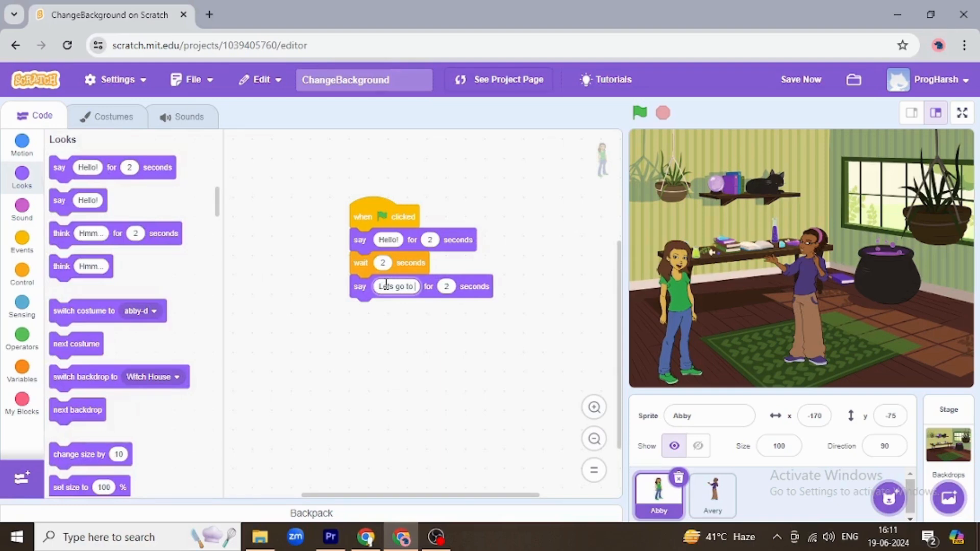
type("concert")
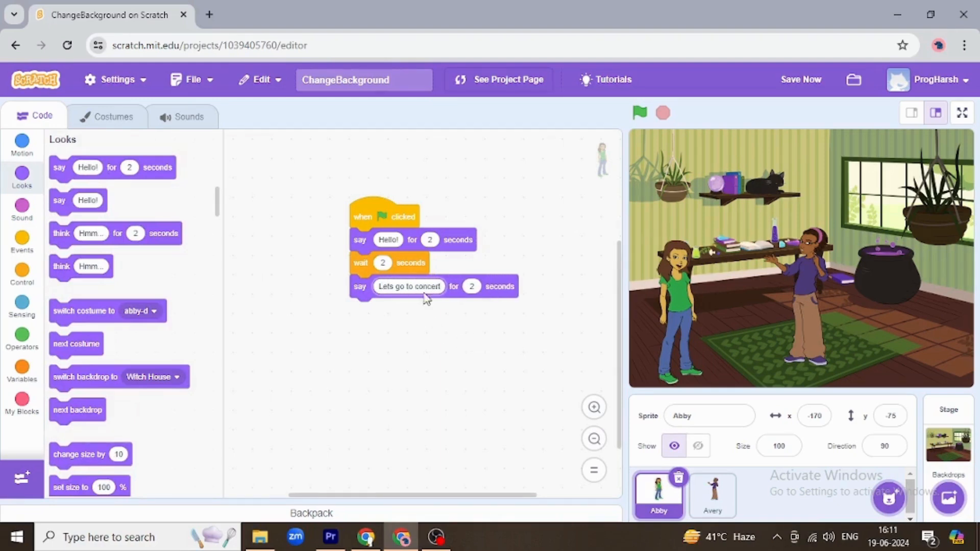
mouse_move(517, 325)
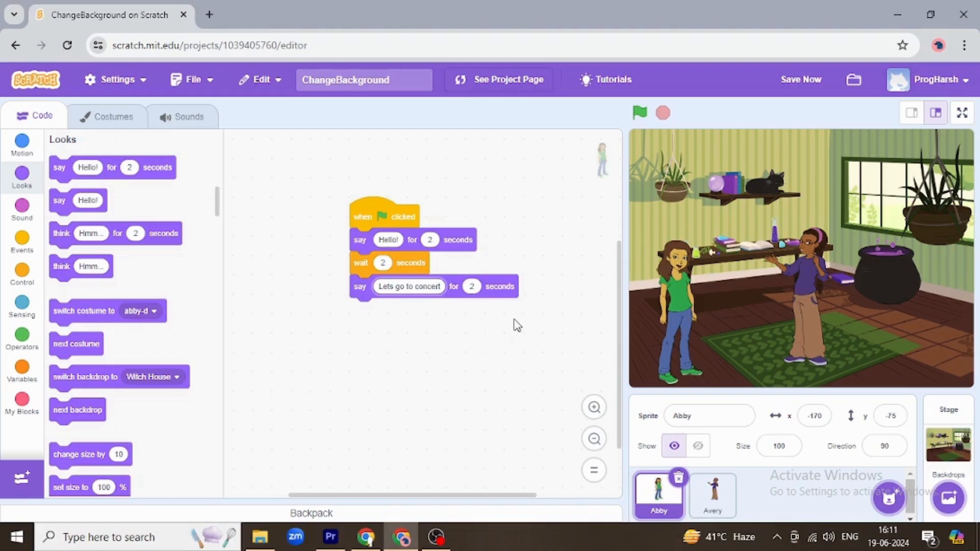
Add a 2-second wait block after Avery's Hello line
left_click(712, 494)
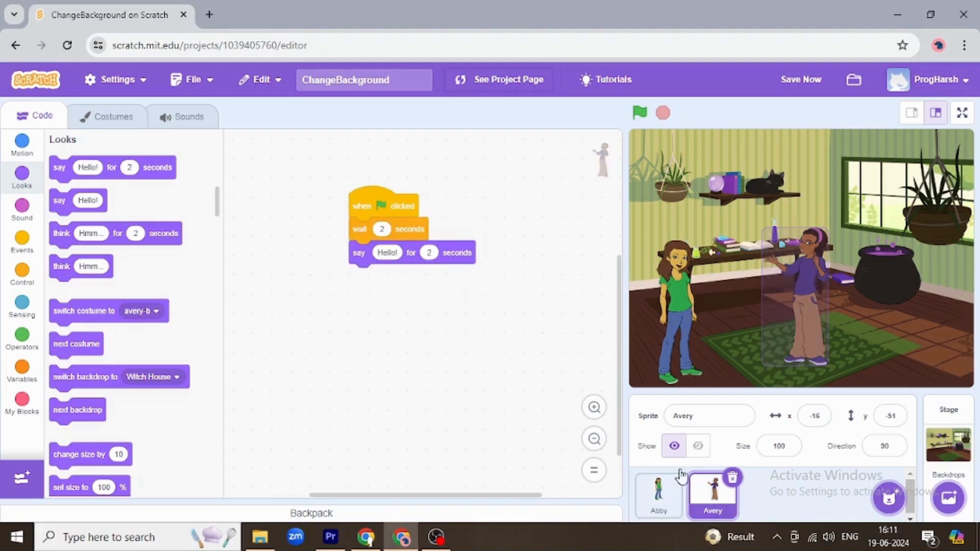
left_click(22, 275)
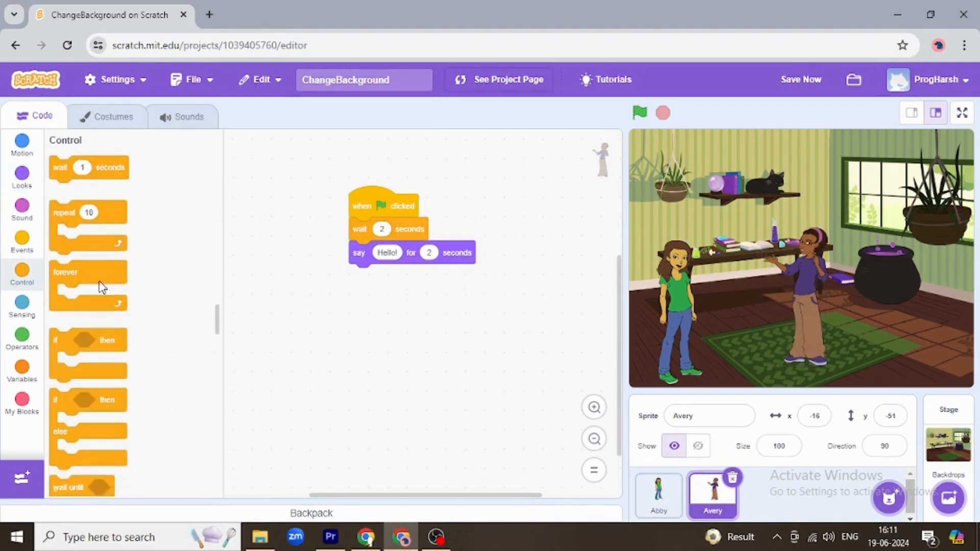
left_click_drag(60, 167, 388, 276)
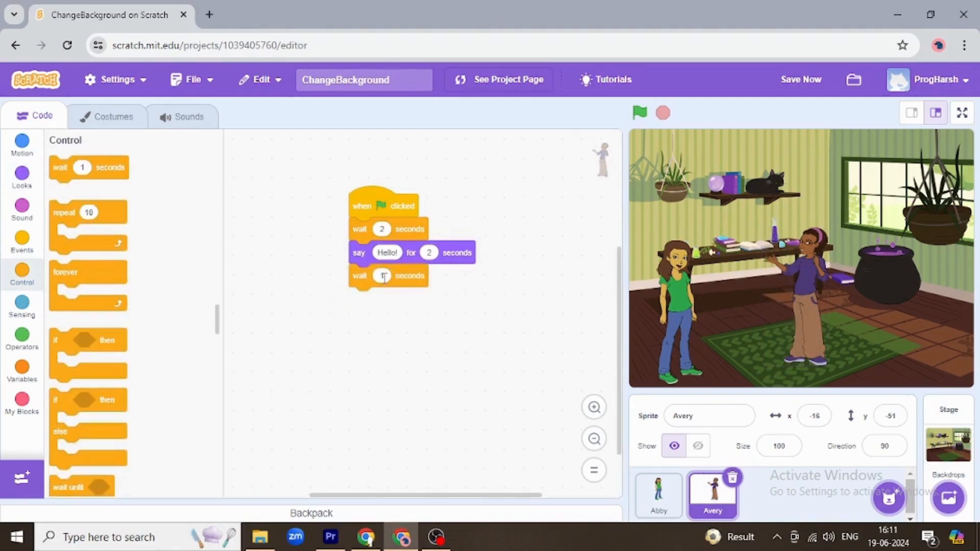
left_click(382, 276)
type("2")
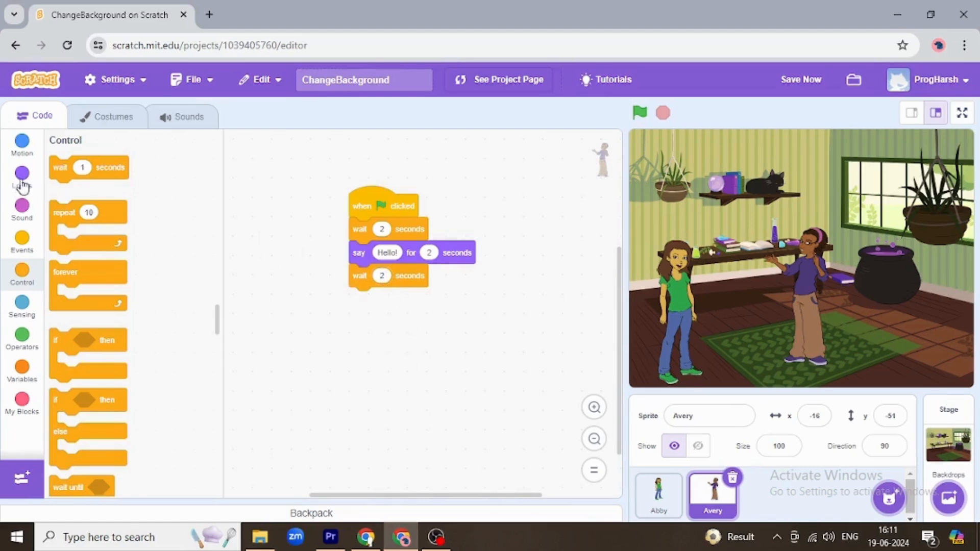
Add 'say Alright for 1 seconds' and a 'switch backdrop to' block with its dropdown open
left_click(22, 177)
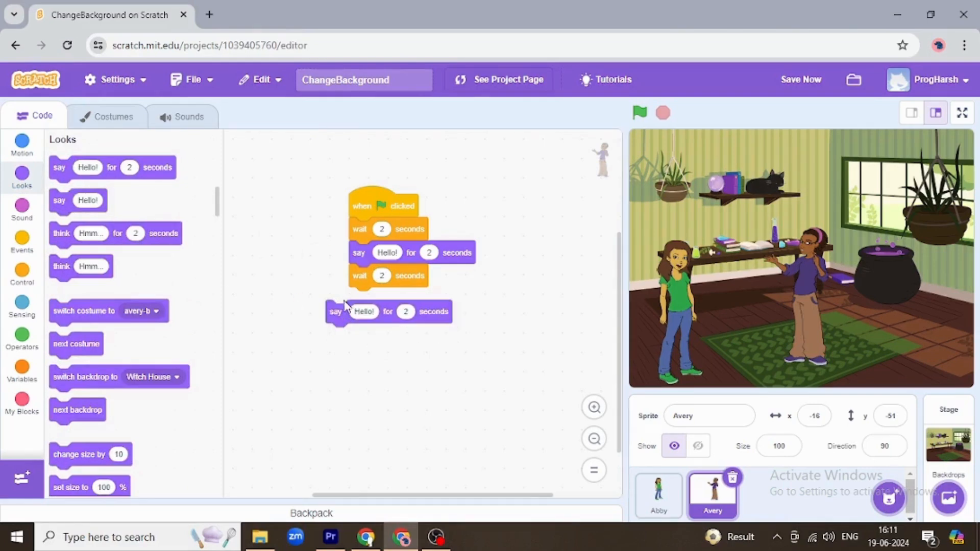
left_click_drag(337, 312, 359, 298)
type("Alright")
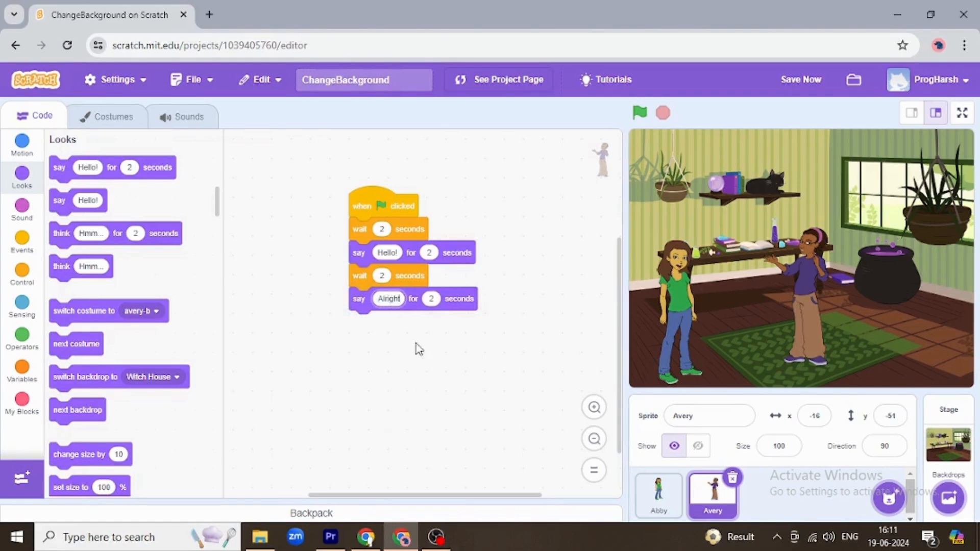
left_click(431, 298)
type("1")
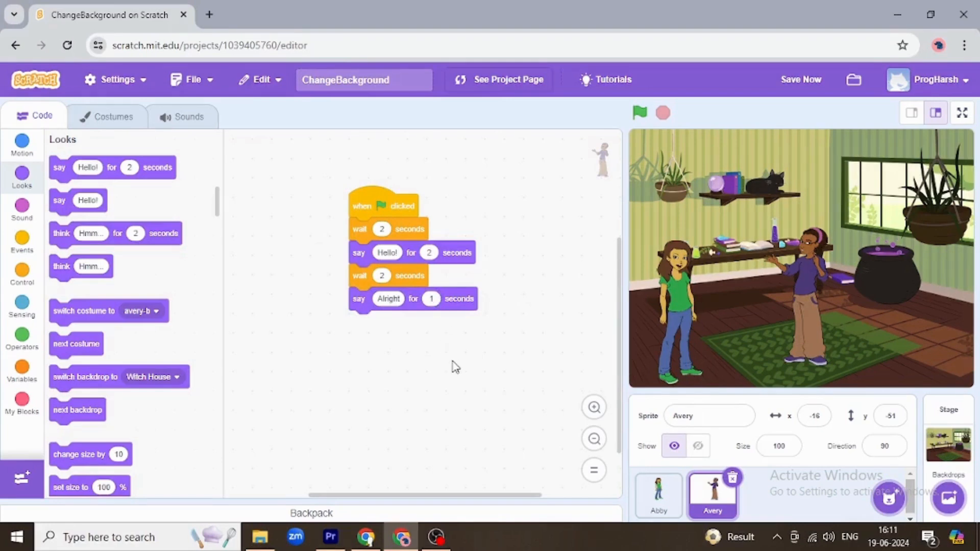
mouse_move(820, 307)
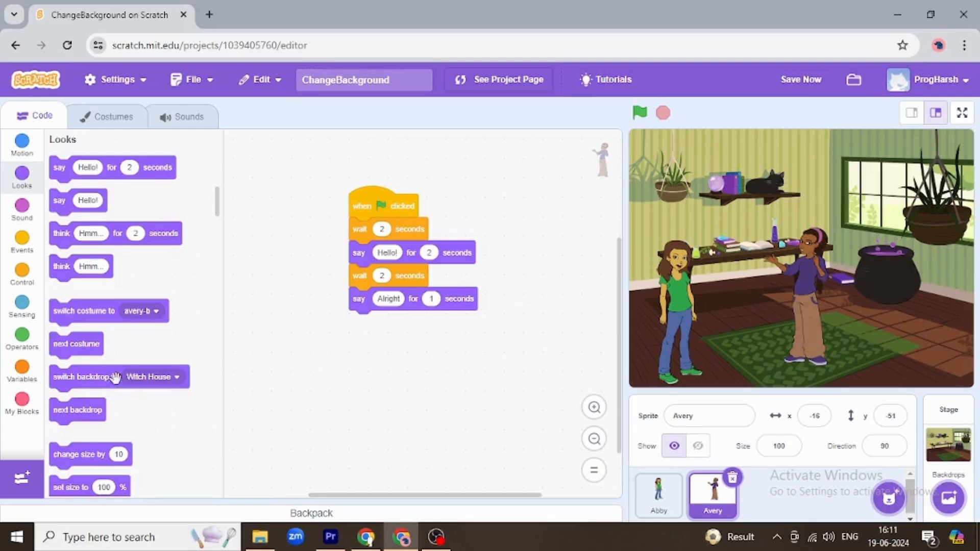
left_click_drag(116, 377, 406, 325)
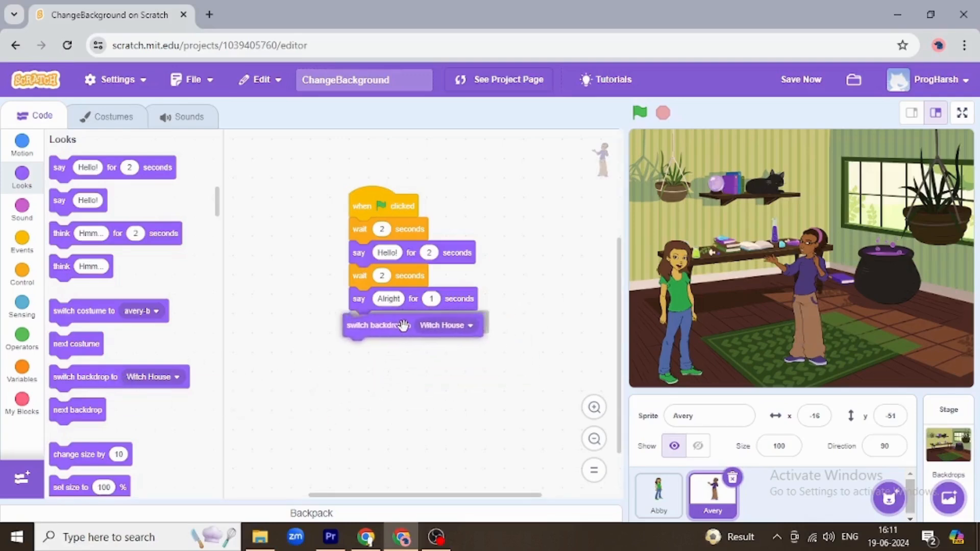
left_click(451, 322)
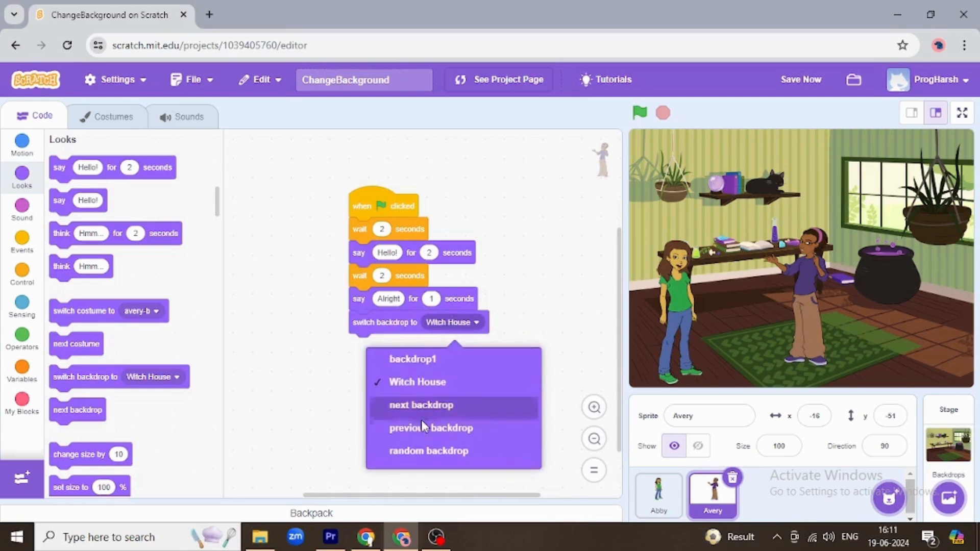
mouse_move(419, 415)
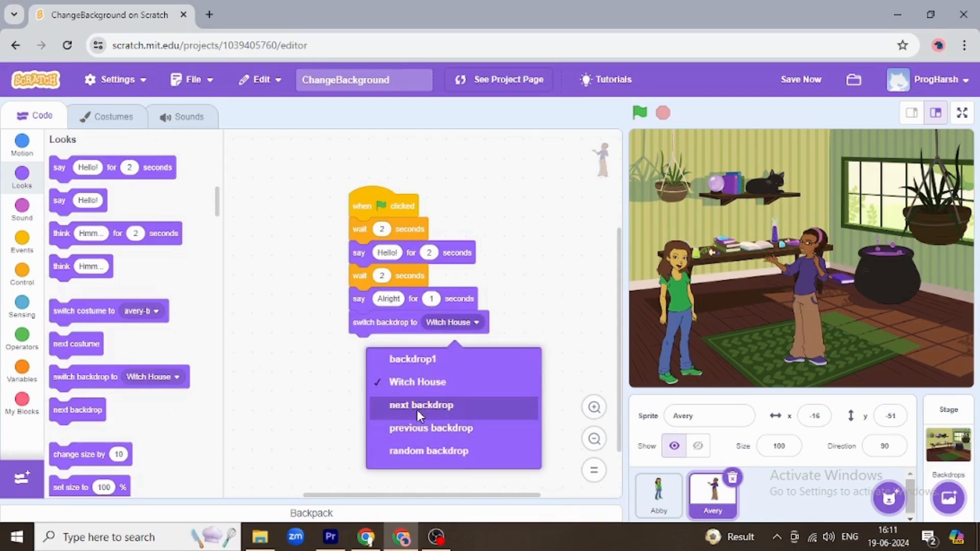
mouse_move(463, 418)
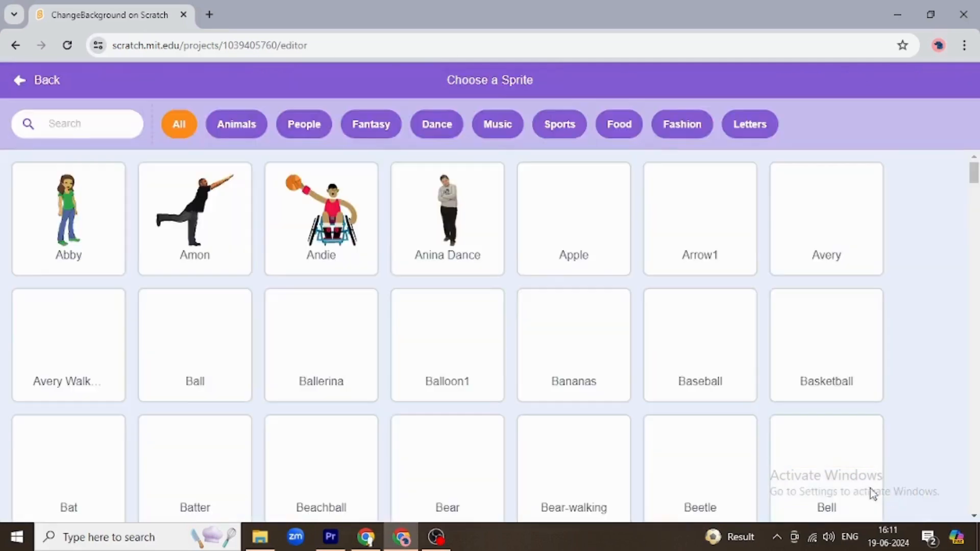
Leave the sprite library, add the Concert backdrop, and point Avery's switch-backdrop block at Concert
scroll("down", 3)
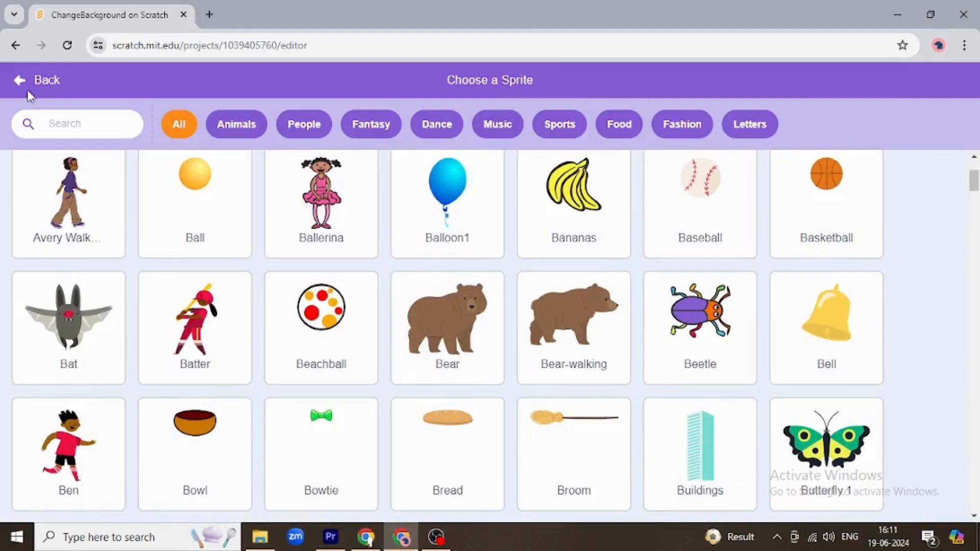
left_click(38, 80)
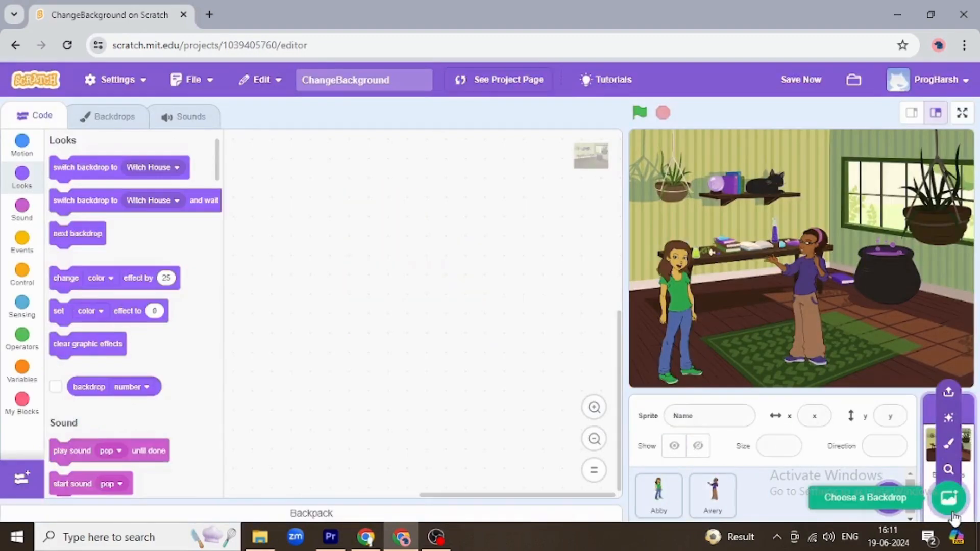
left_click(864, 498)
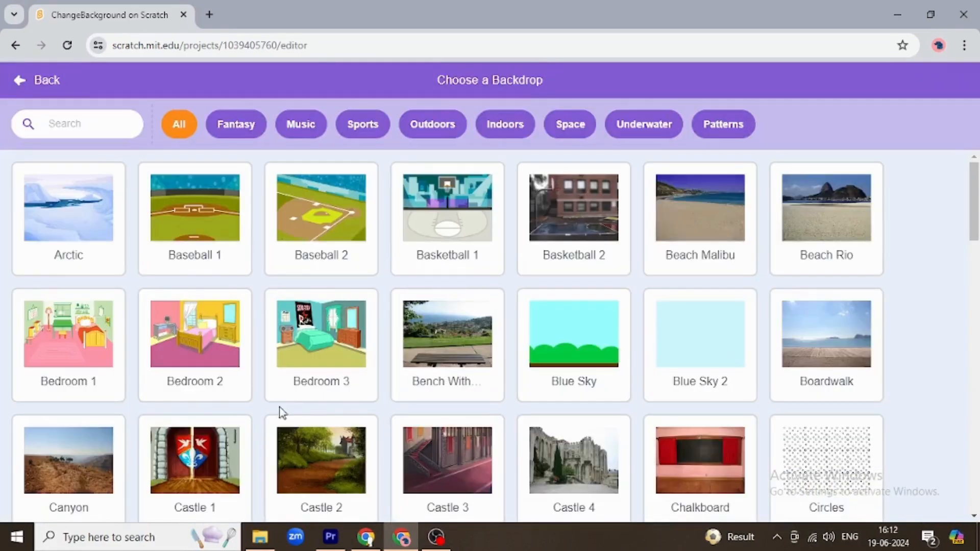
scroll("down", 3)
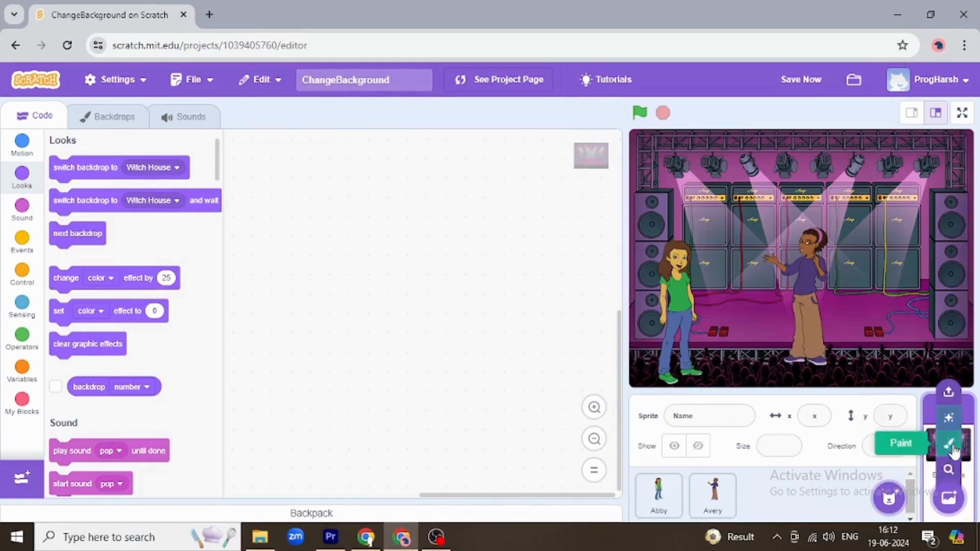
left_click(713, 494)
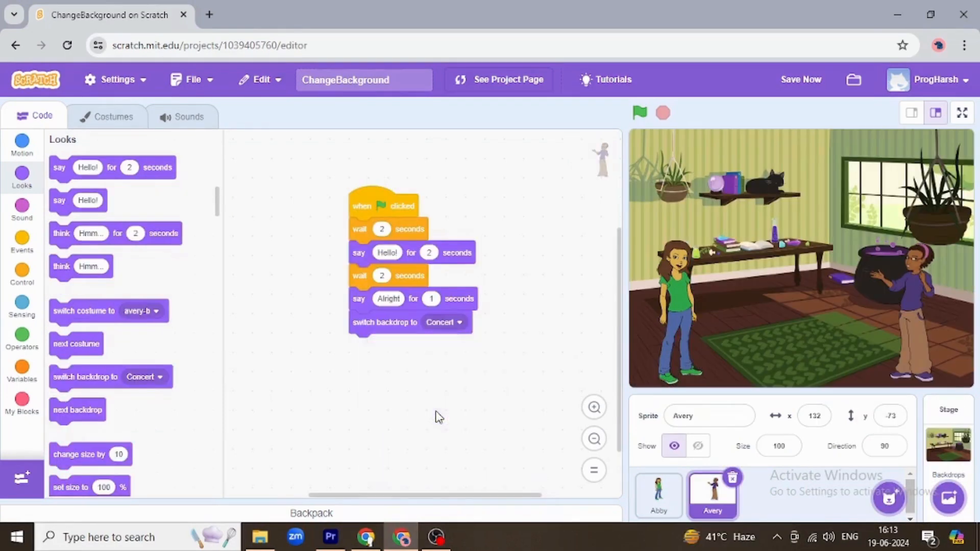
mouse_move(435, 408)
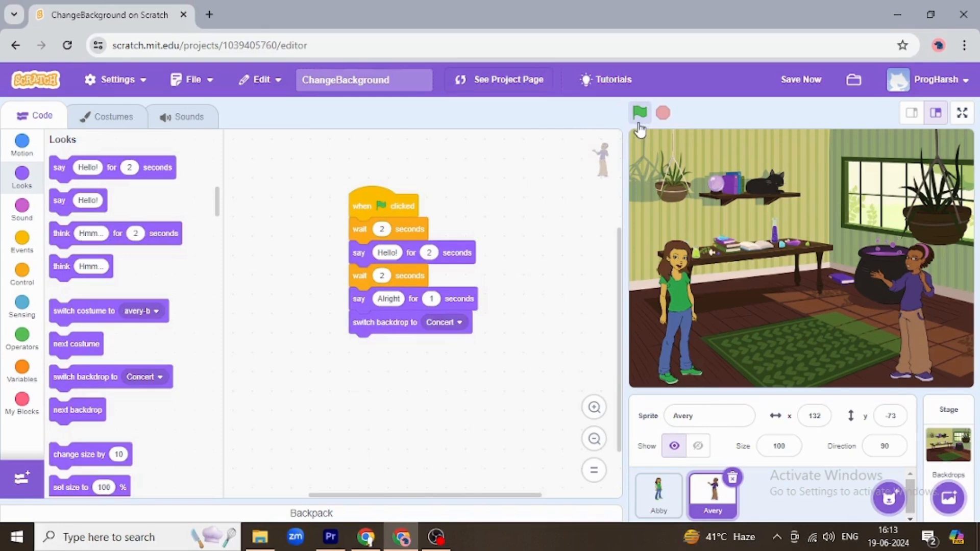
Run the project to watch the backdrop change from Witch House to Concert, then select Abby
left_click(640, 113)
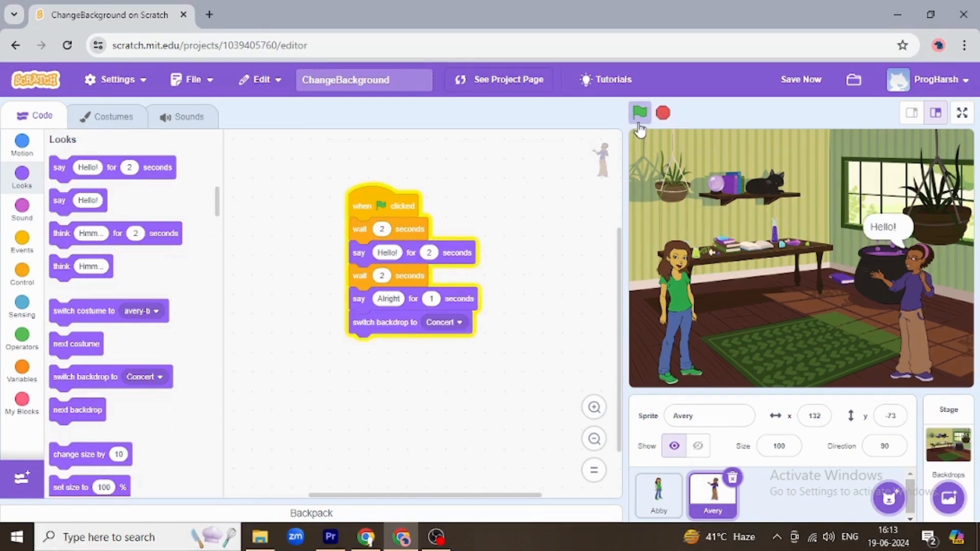
left_click(640, 114)
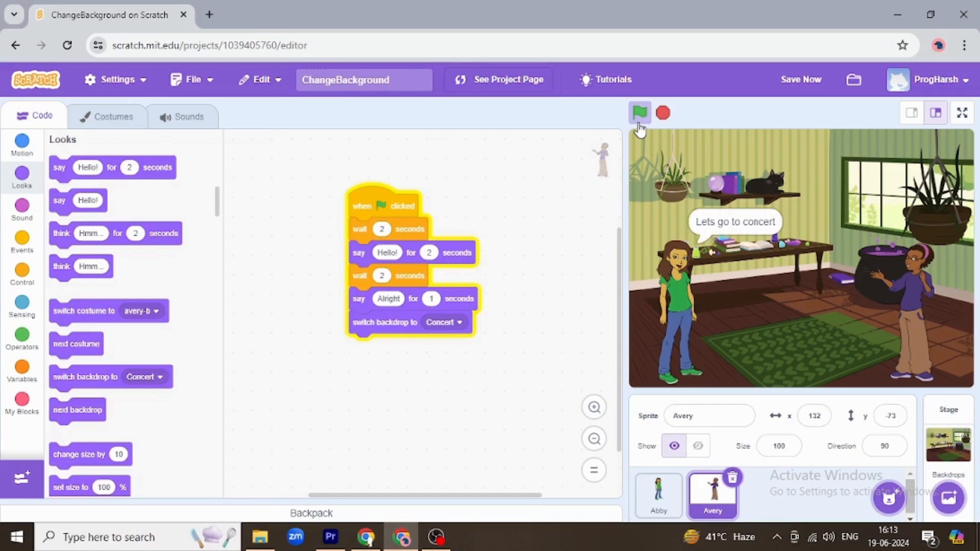
left_click(639, 114)
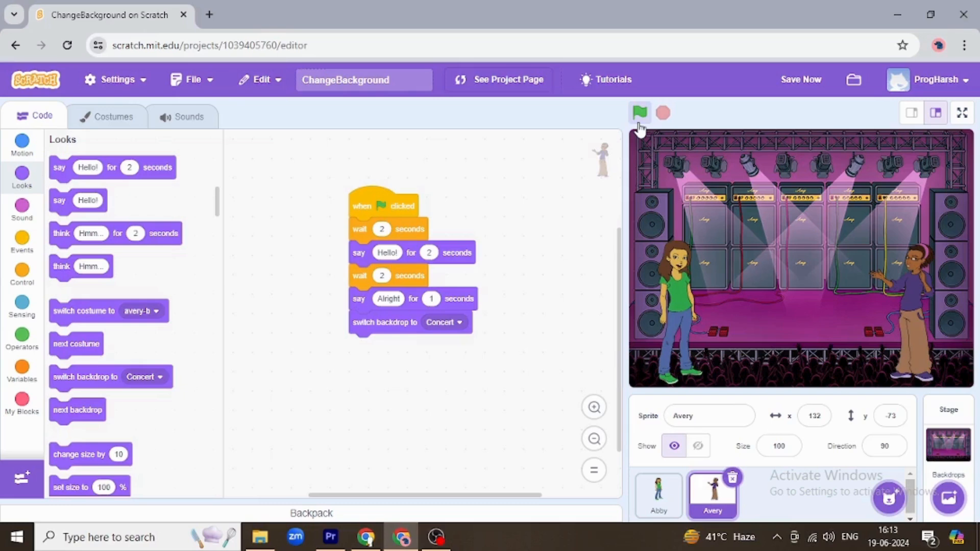
mouse_move(496, 215)
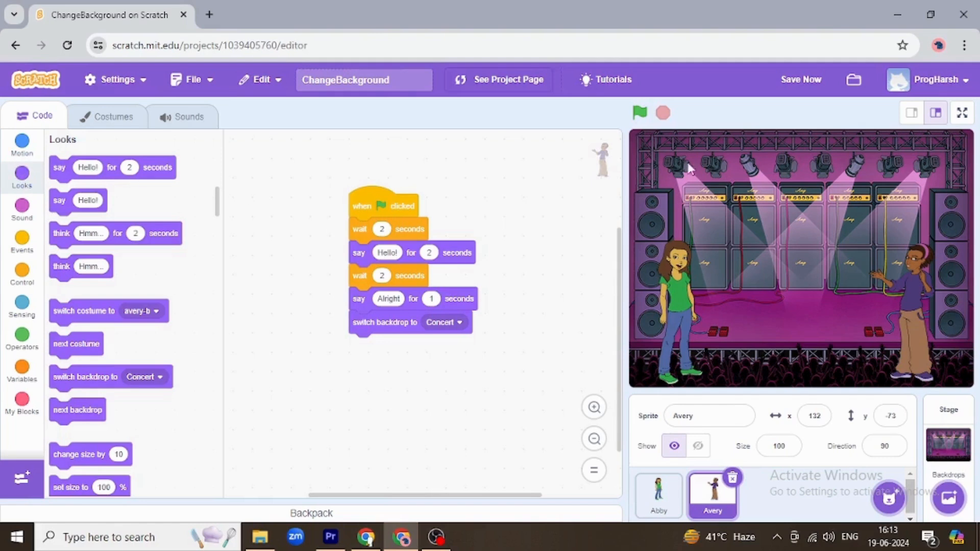
left_click(658, 494)
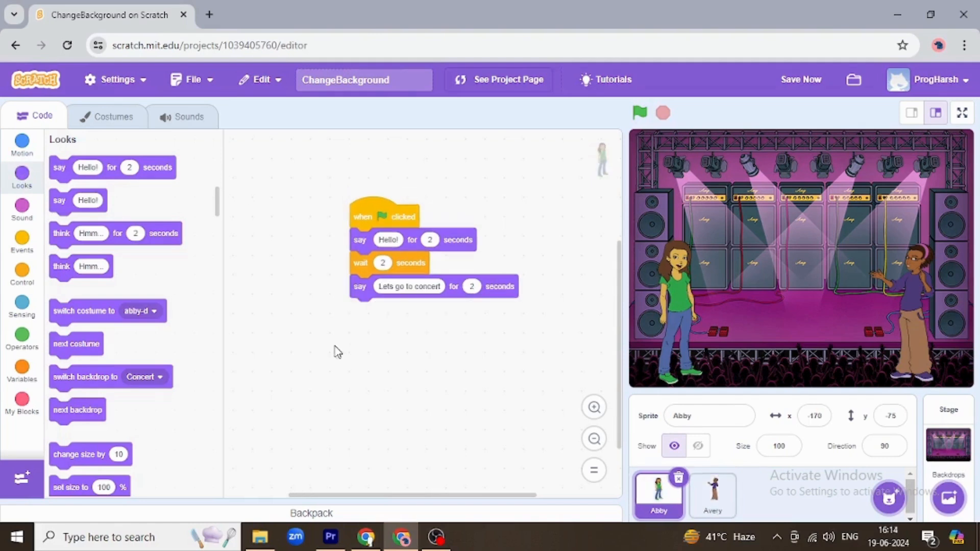
Add a 'when green flag clicked' script to Abby that switches the backdrop to Witch House
left_click(22, 241)
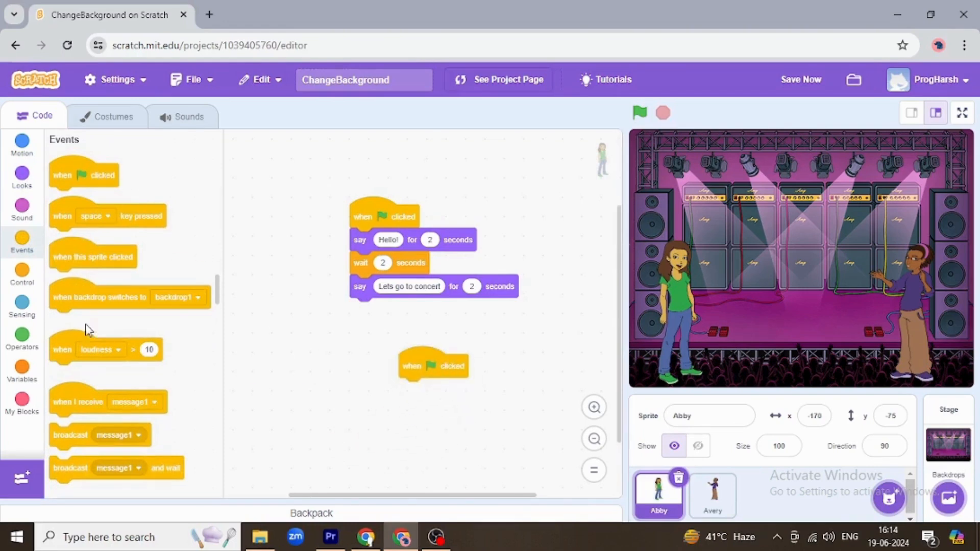
mouse_move(79, 265)
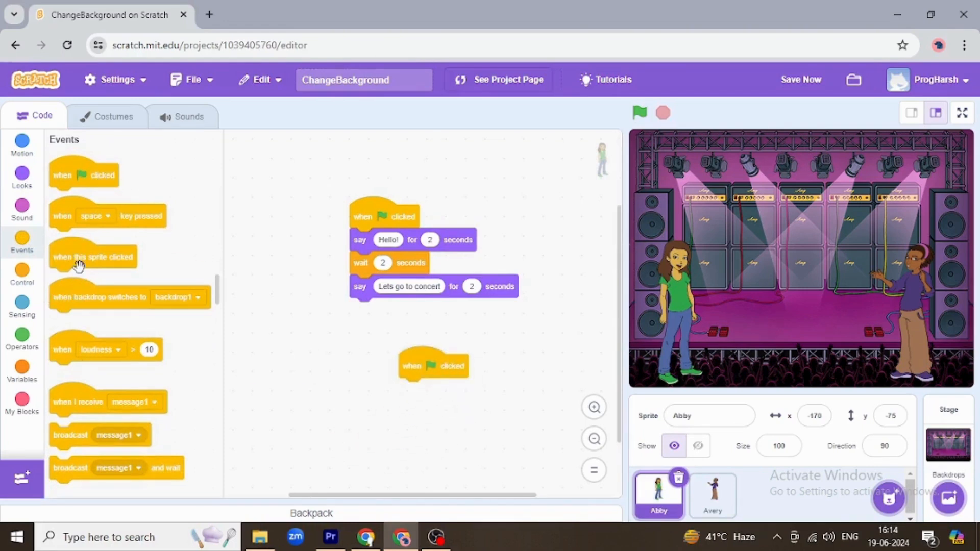
mouse_move(105, 359)
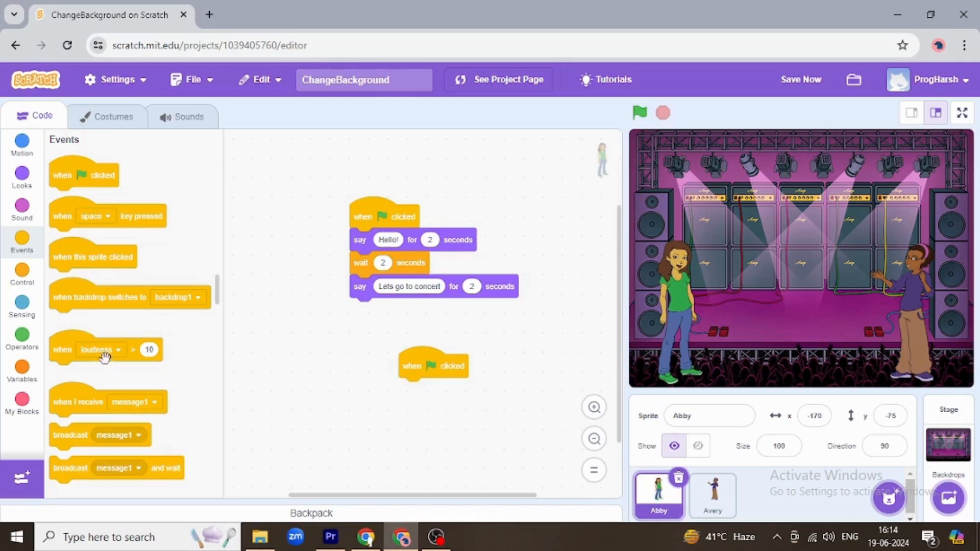
mouse_move(36, 178)
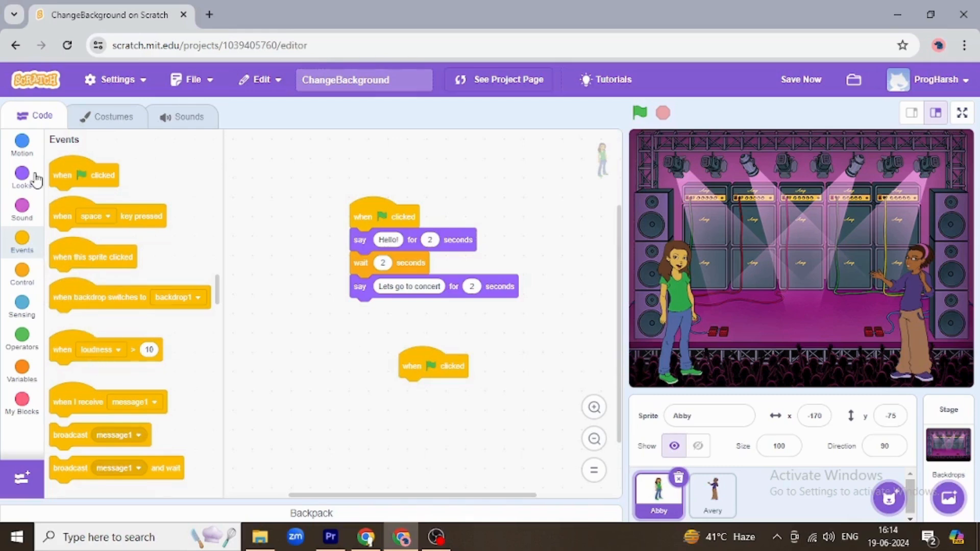
left_click(22, 177)
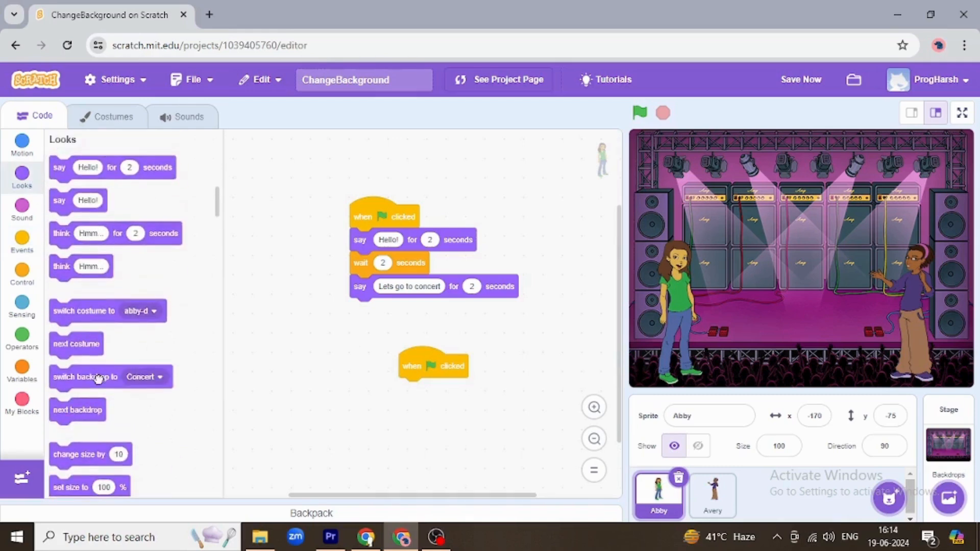
left_click(493, 390)
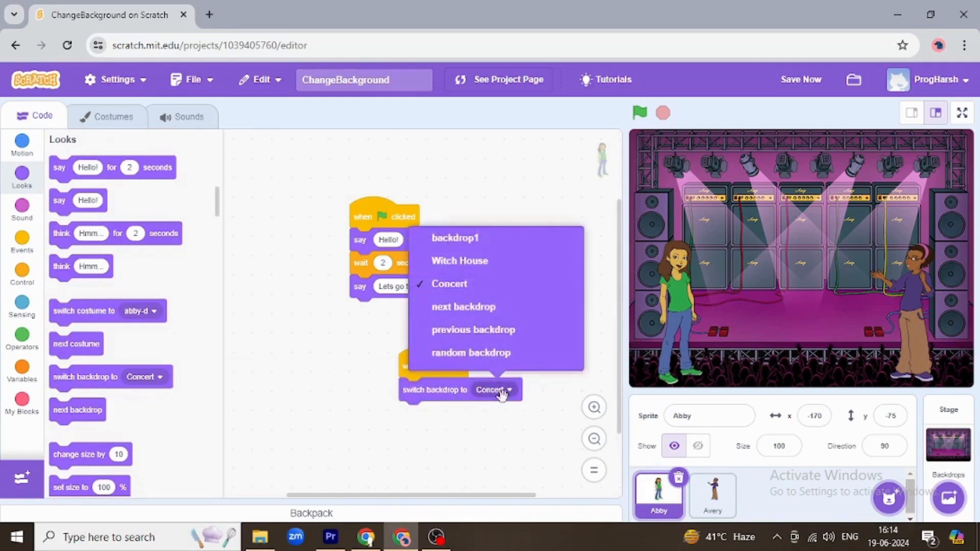
left_click(459, 261)
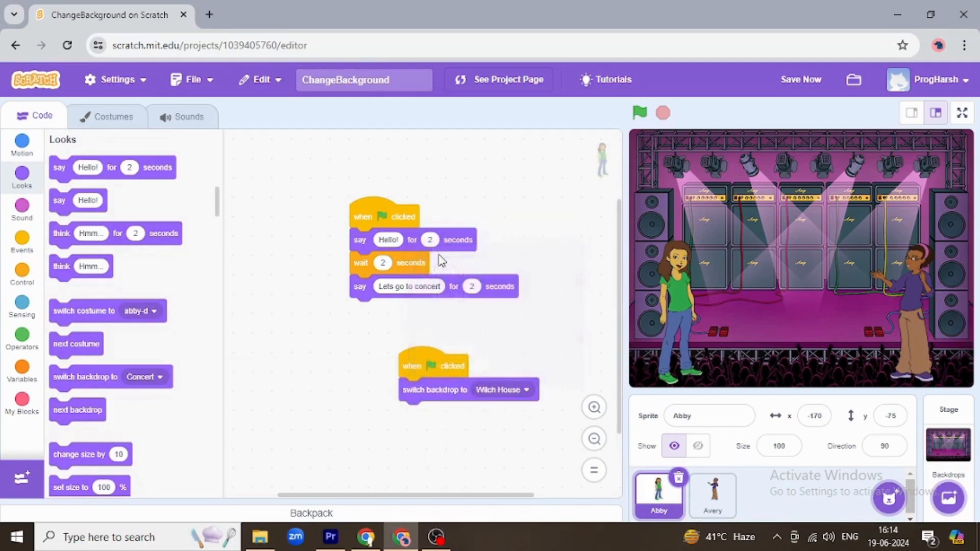
mouse_move(486, 434)
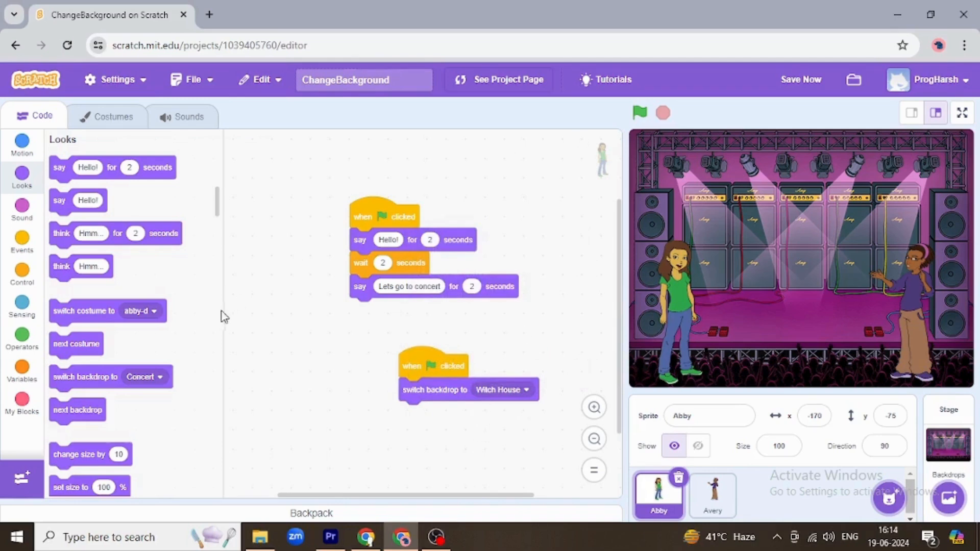
Run the story from Witch House to Concert, then switch the stage to fullscreen
left_click(638, 114)
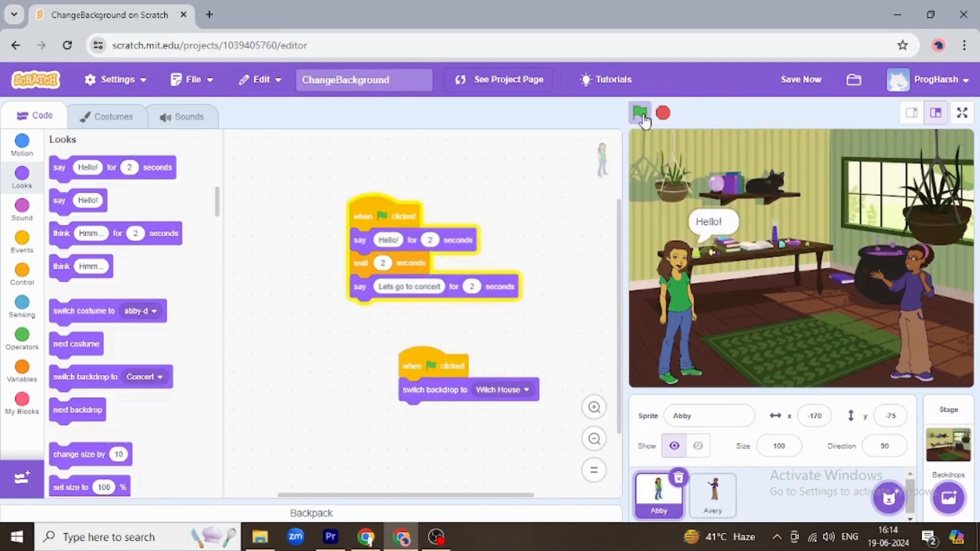
left_click(641, 113)
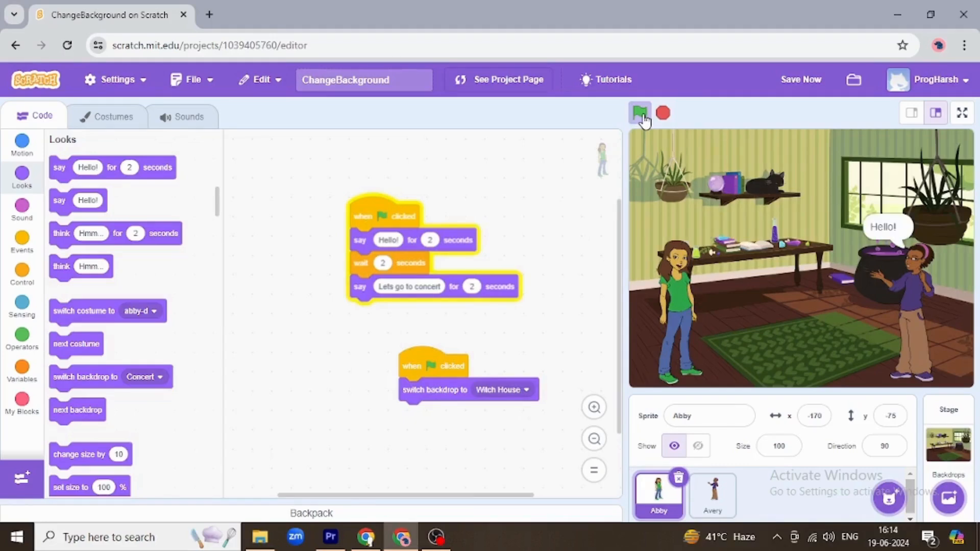
left_click(641, 113)
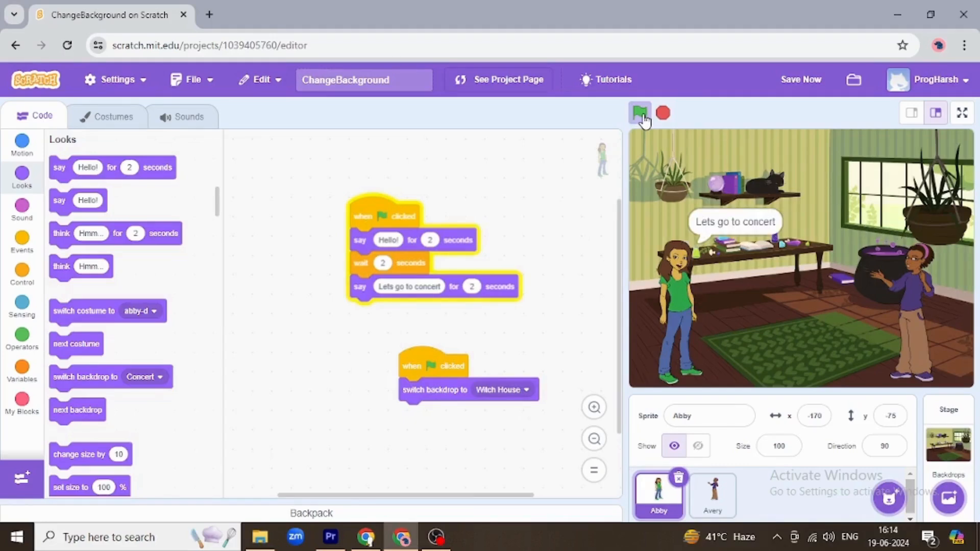
left_click(640, 114)
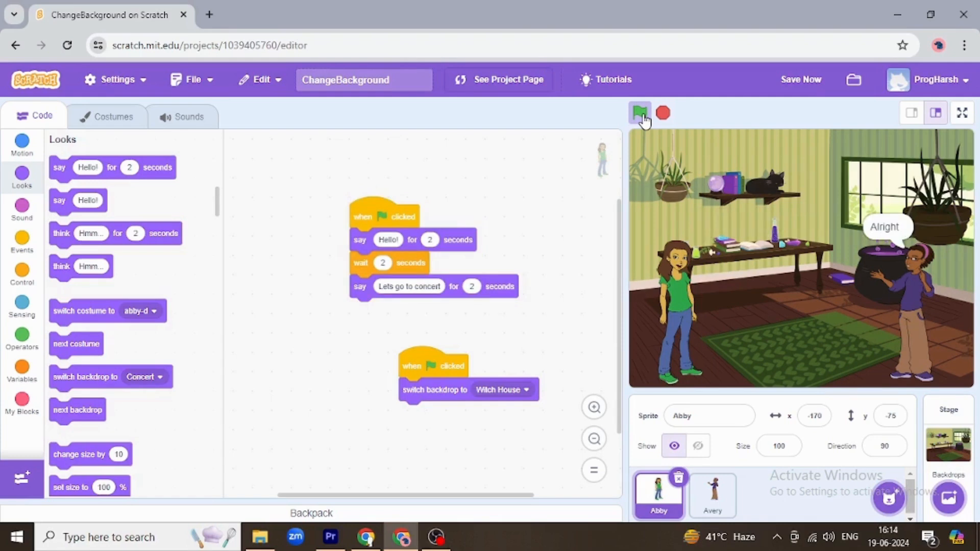
left_click(639, 113)
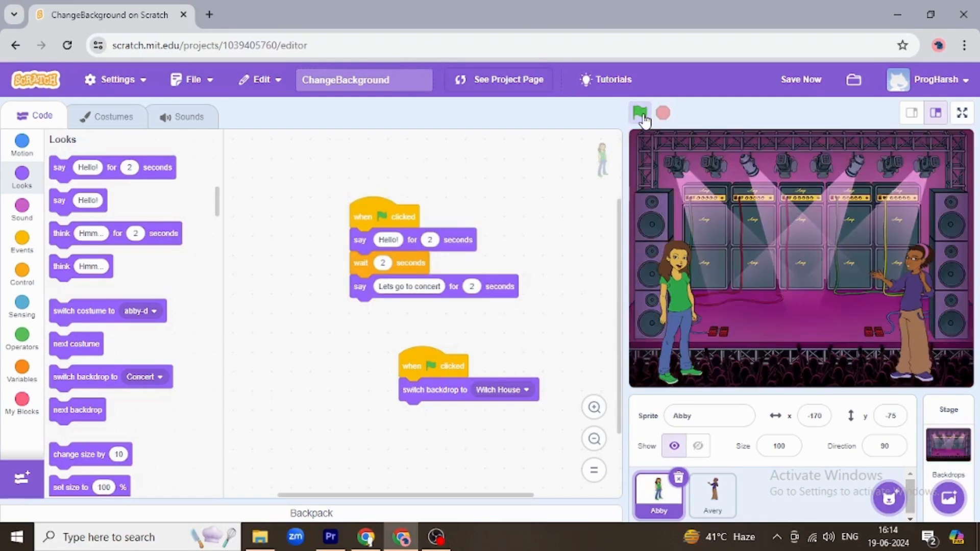
left_click(962, 113)
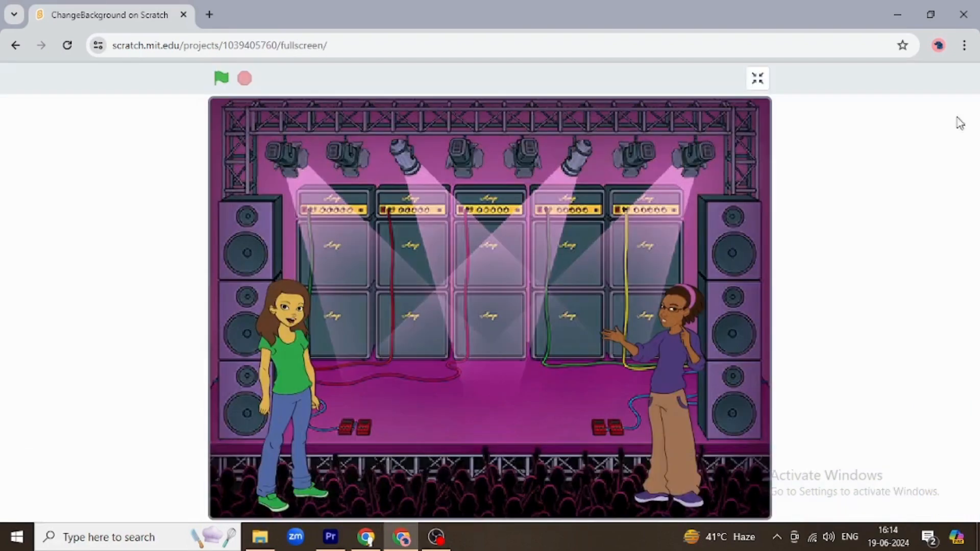
Replay the story fullscreen from Witch House to Concert, then exit fullscreen to the editor
left_click(221, 78)
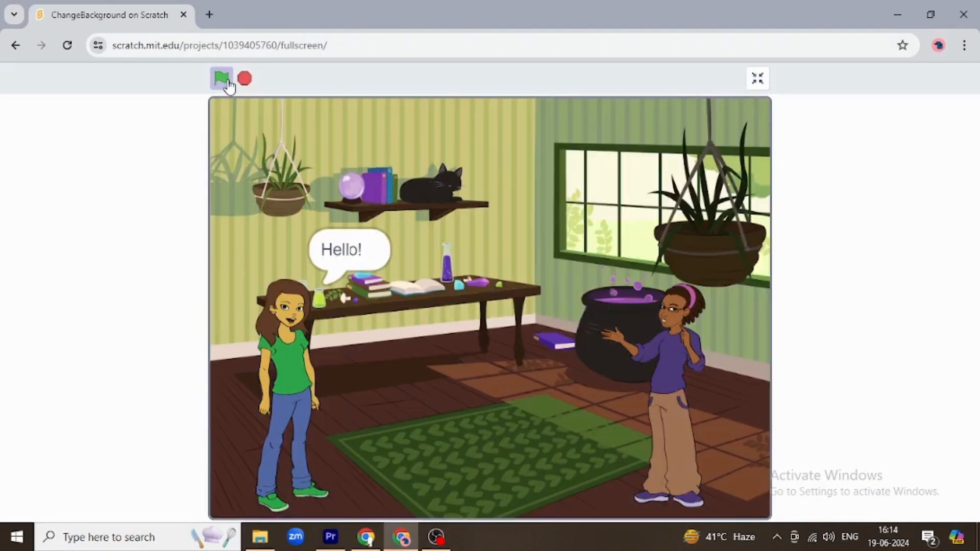
left_click(221, 78)
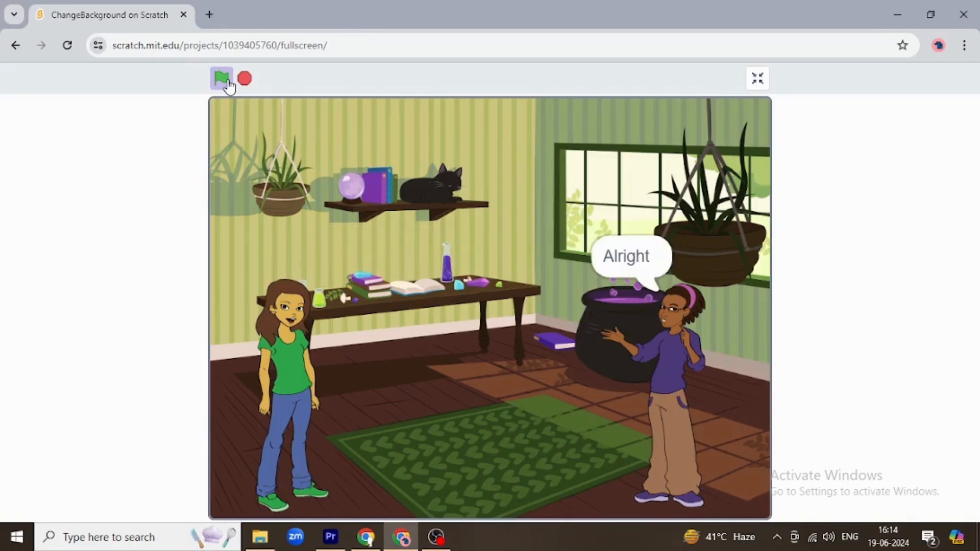
left_click(222, 78)
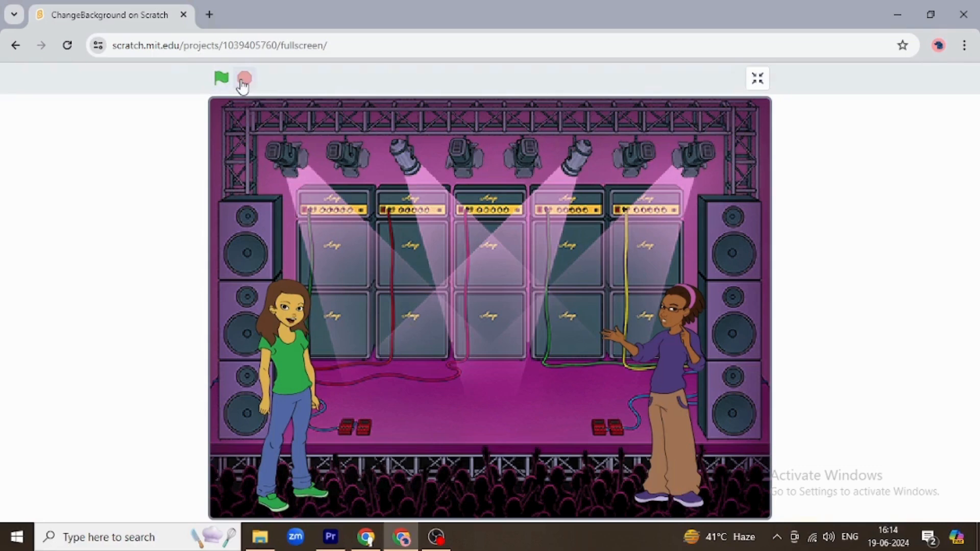
left_click(758, 77)
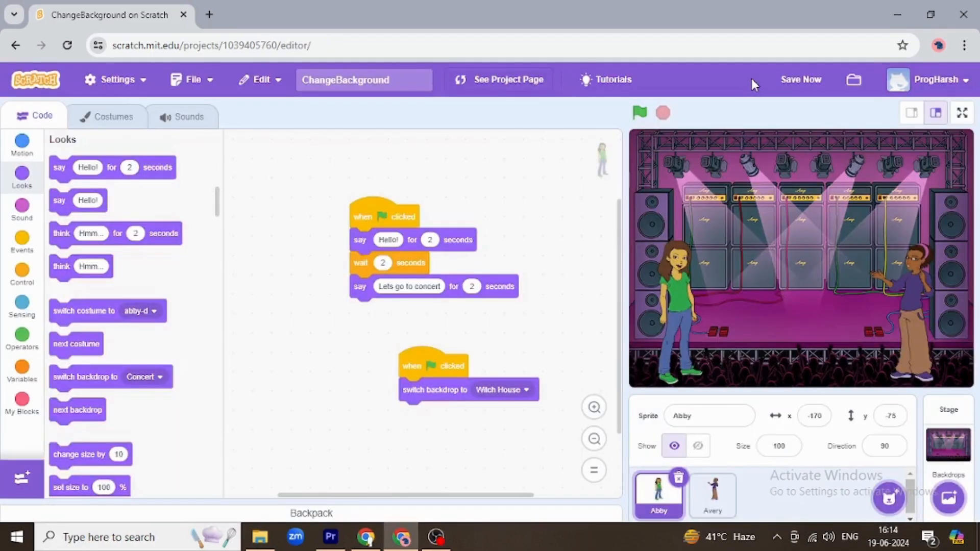
mouse_move(860, 152)
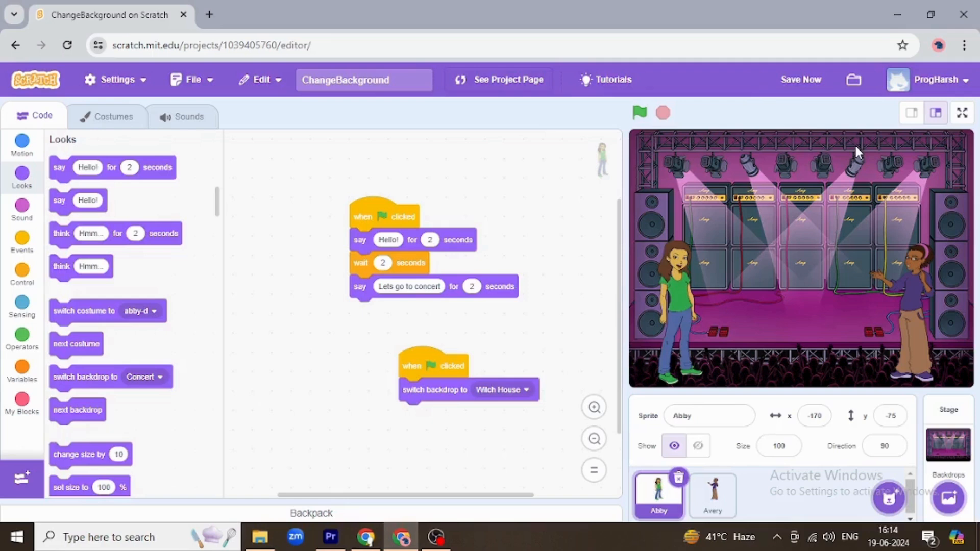